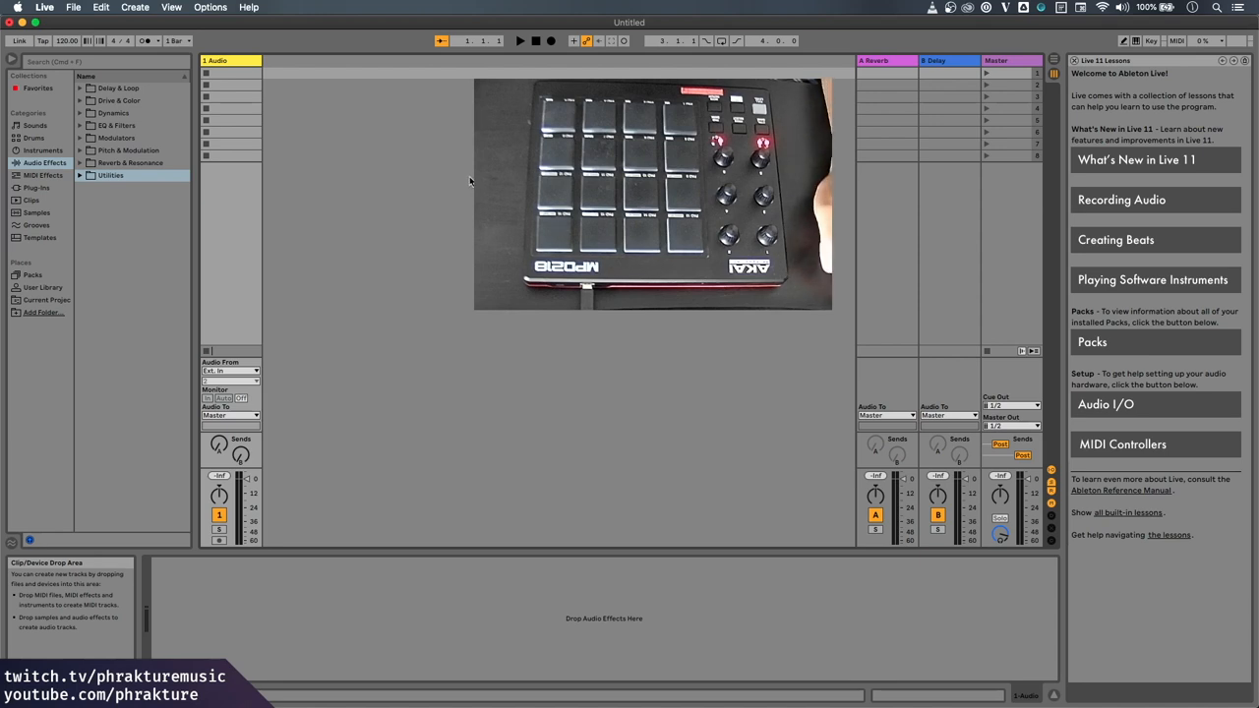
{"action": "mouse_move", "coordinate": [456, 179]}
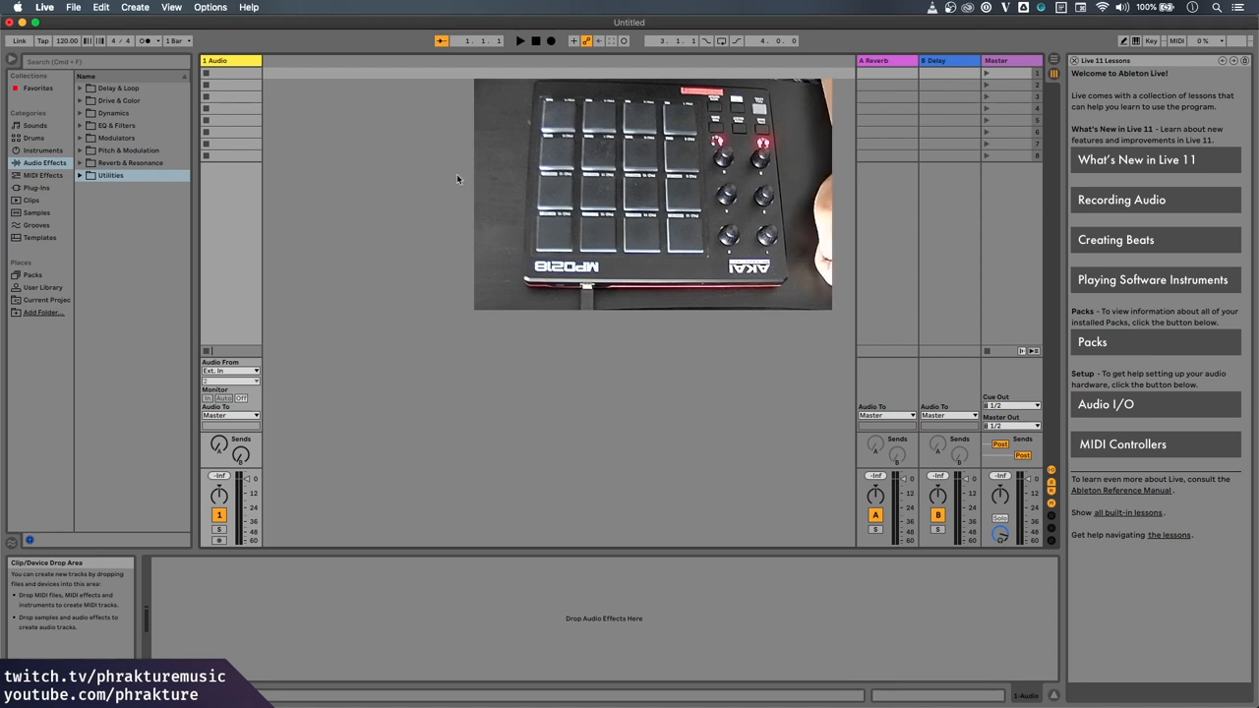
Look through the File menu, then the Live menu, for Preferences.
{"action": "left_click", "coordinate": [73, 7]}
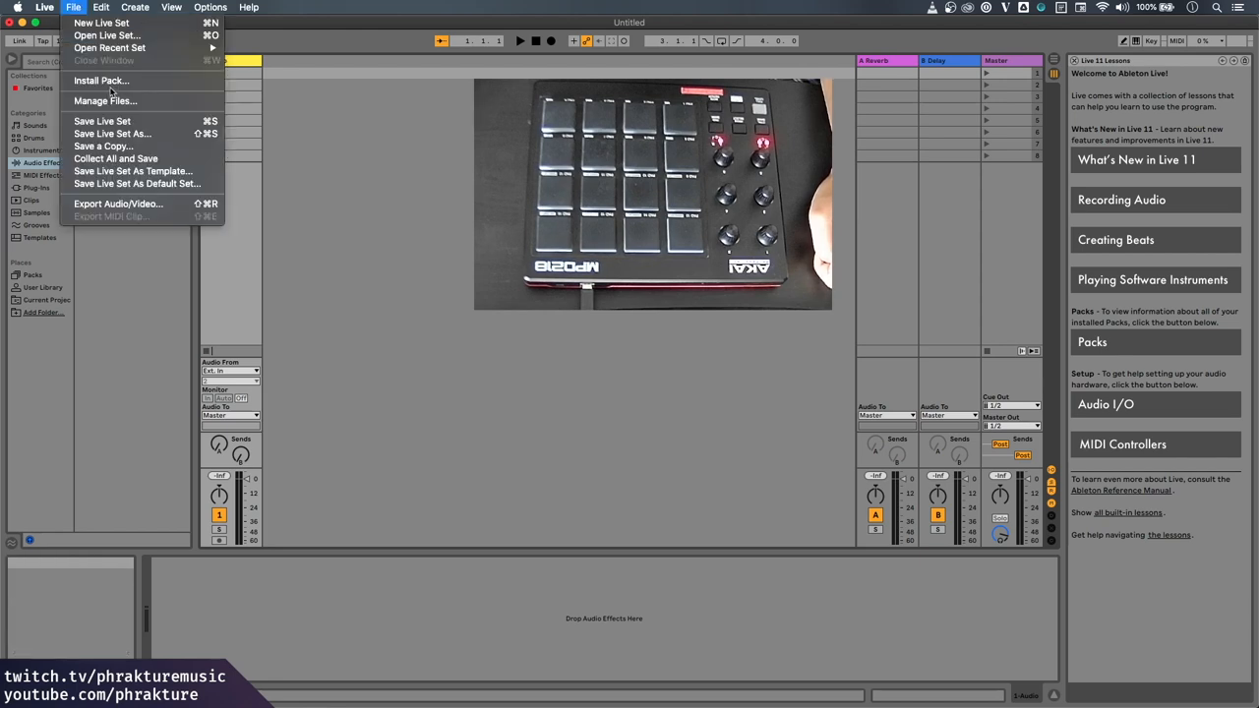
{"action": "left_click", "coordinate": [44, 7]}
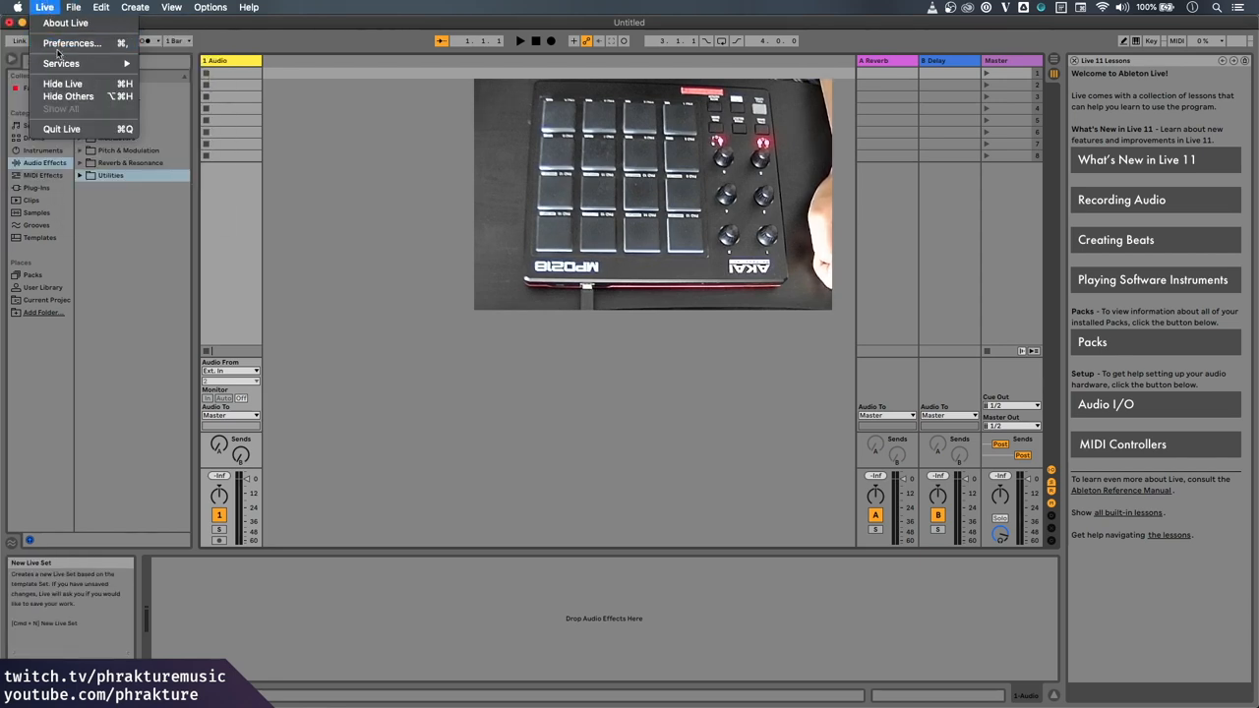
Open Live's Preferences to review the MPD218 control surface and MIDI ports.
{"action": "left_click", "coordinate": [71, 42]}
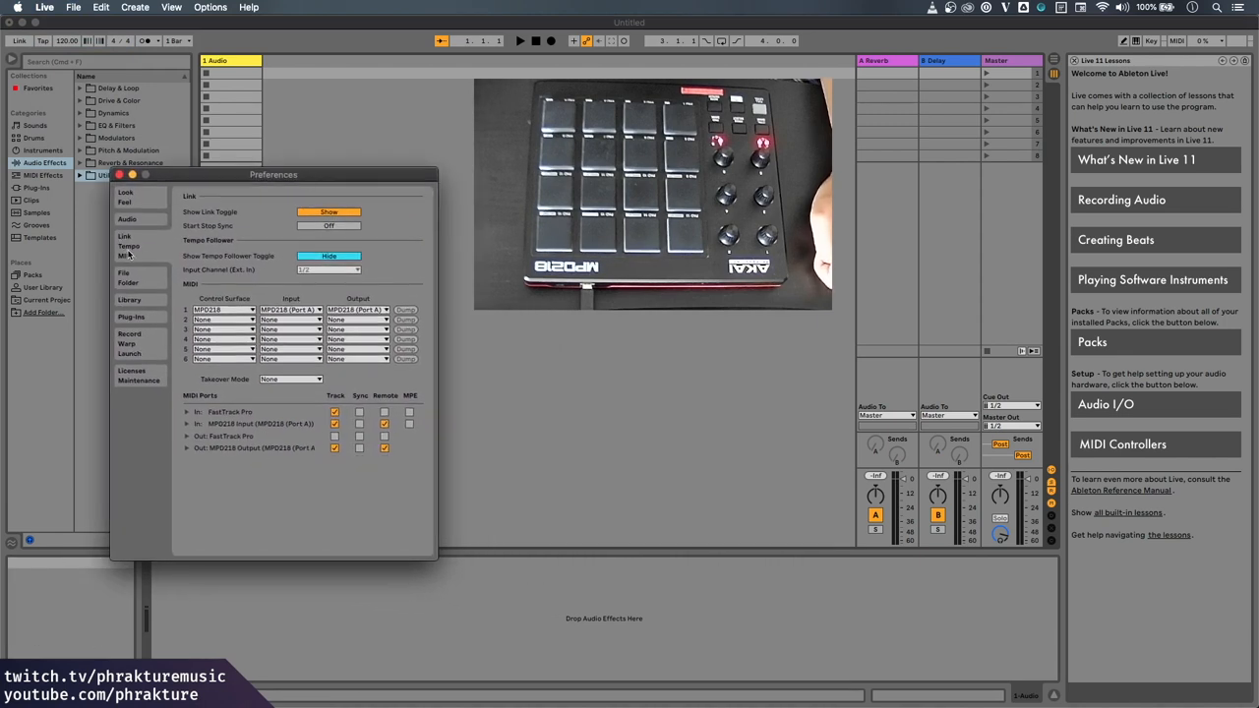
{"action": "mouse_move", "coordinate": [223, 320]}
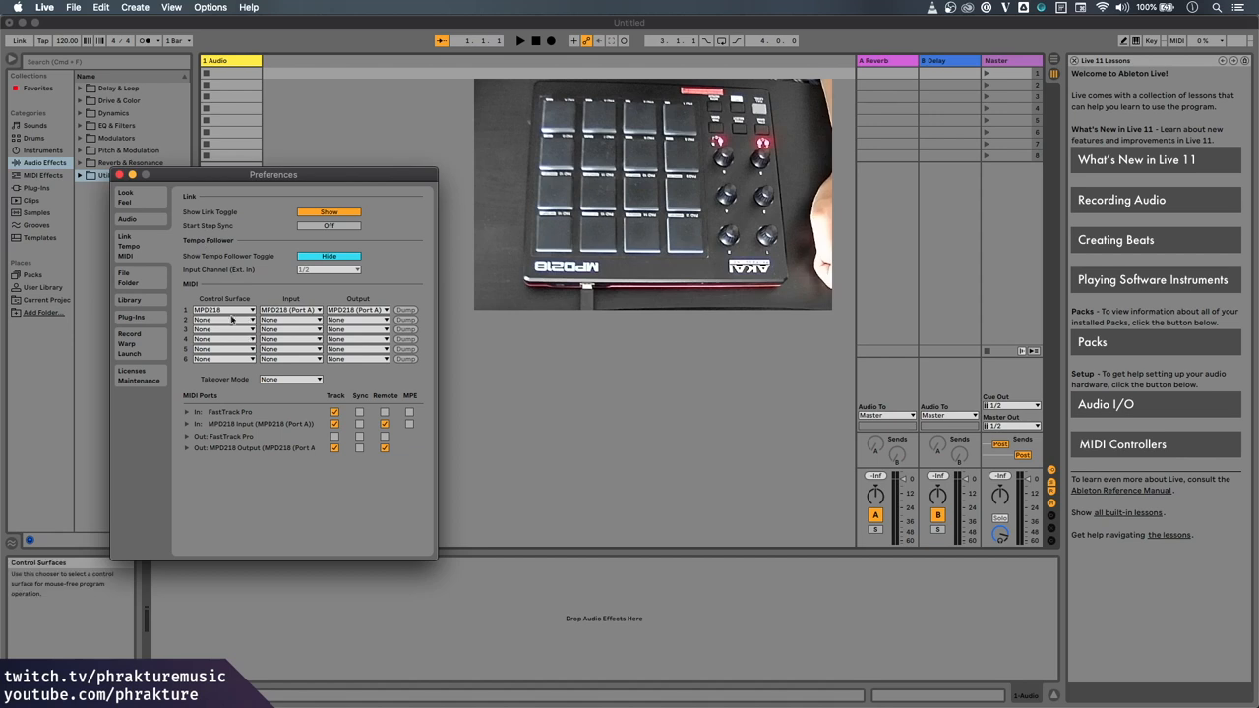
{"action": "mouse_move", "coordinate": [224, 297]}
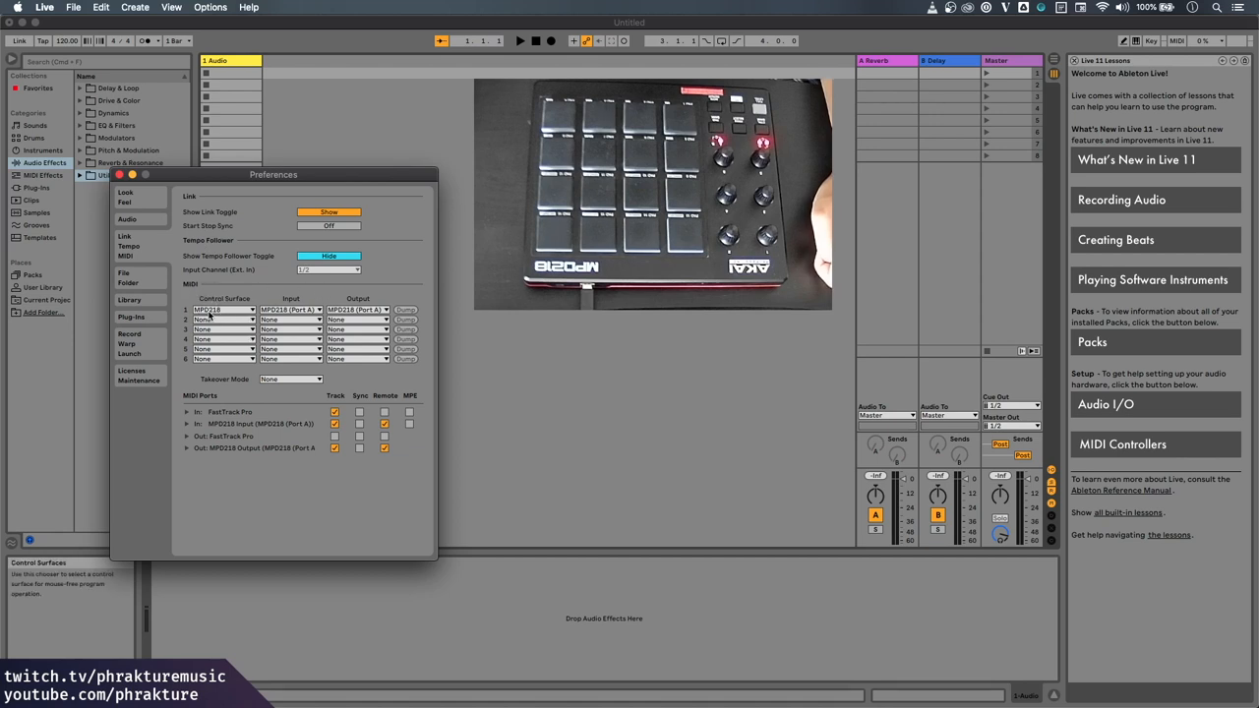
{"action": "mouse_move", "coordinate": [359, 310]}
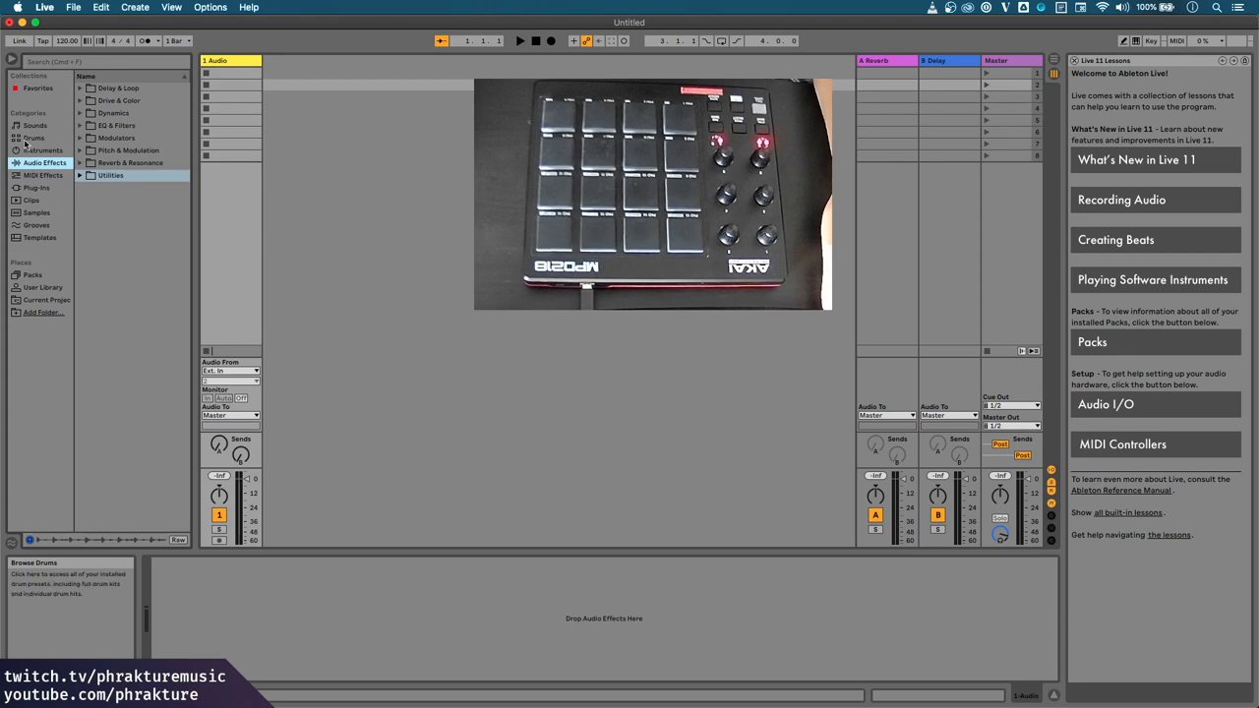
Show the Drums category's kits in the browser sidebar.
{"action": "left_click", "coordinate": [34, 138]}
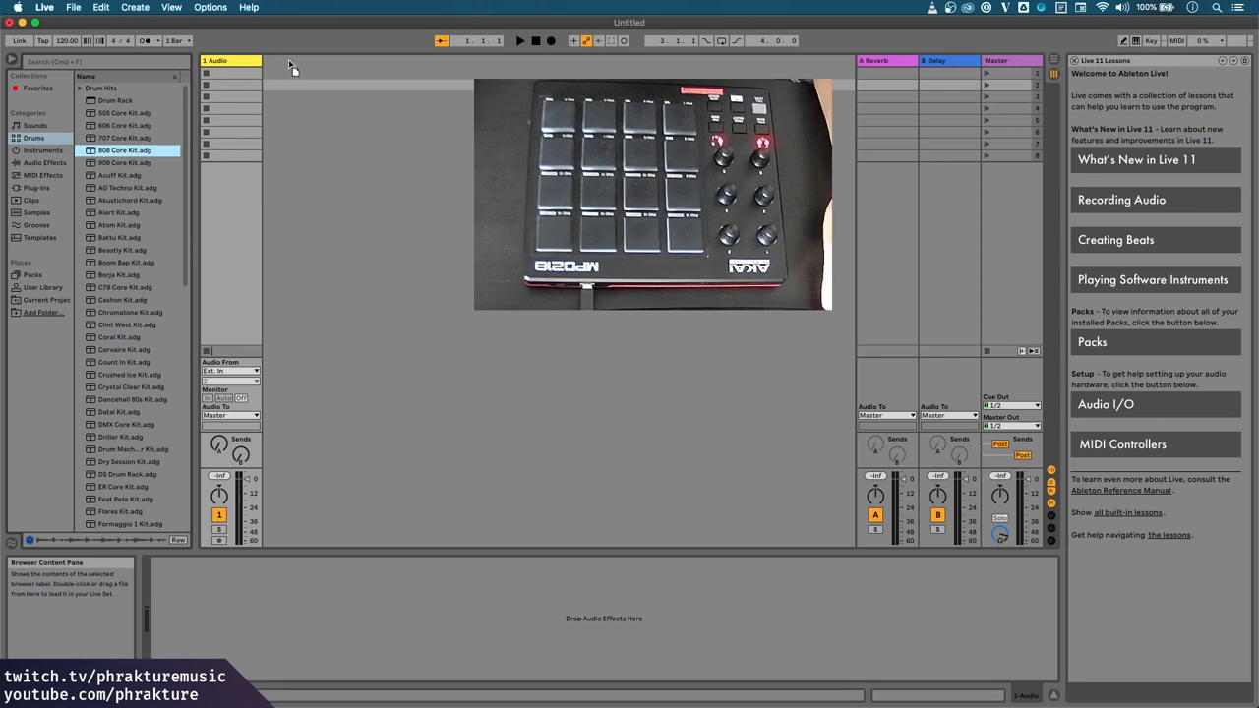
{"action": "mouse_move", "coordinate": [292, 63]}
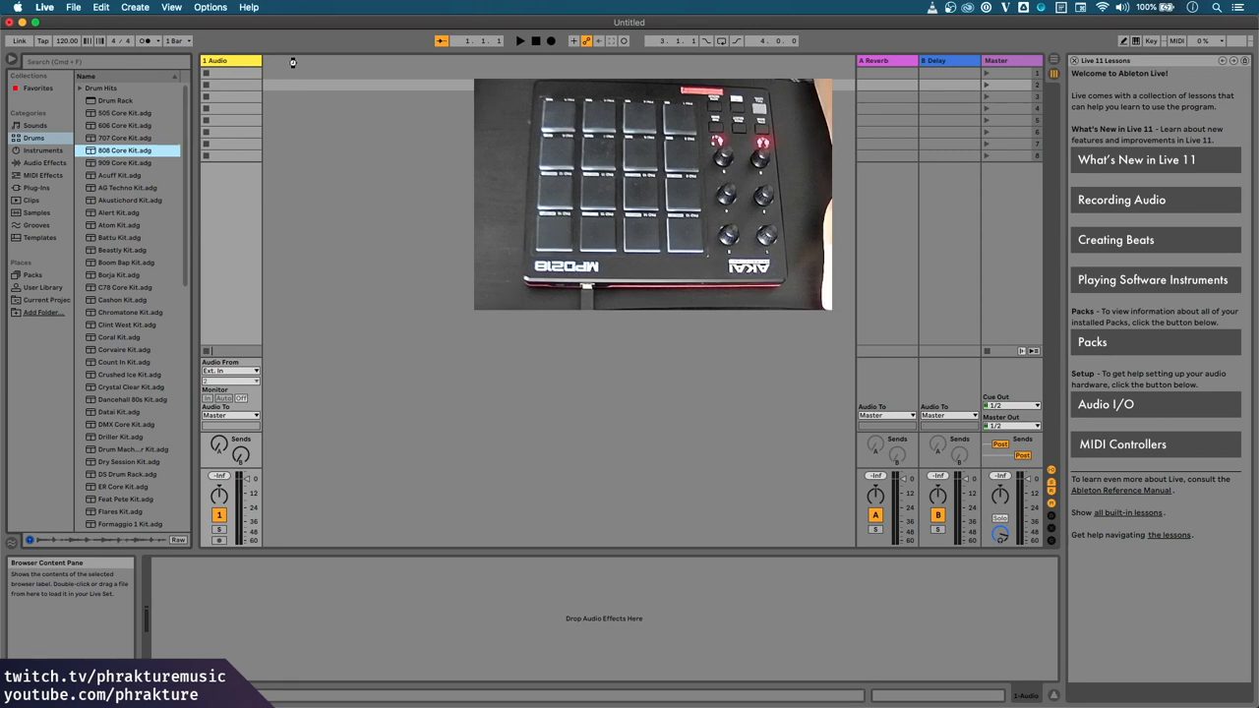
Load 808 Core Kit.adg onto a new MIDI track.
{"action": "double_click", "coordinate": [124, 150]}
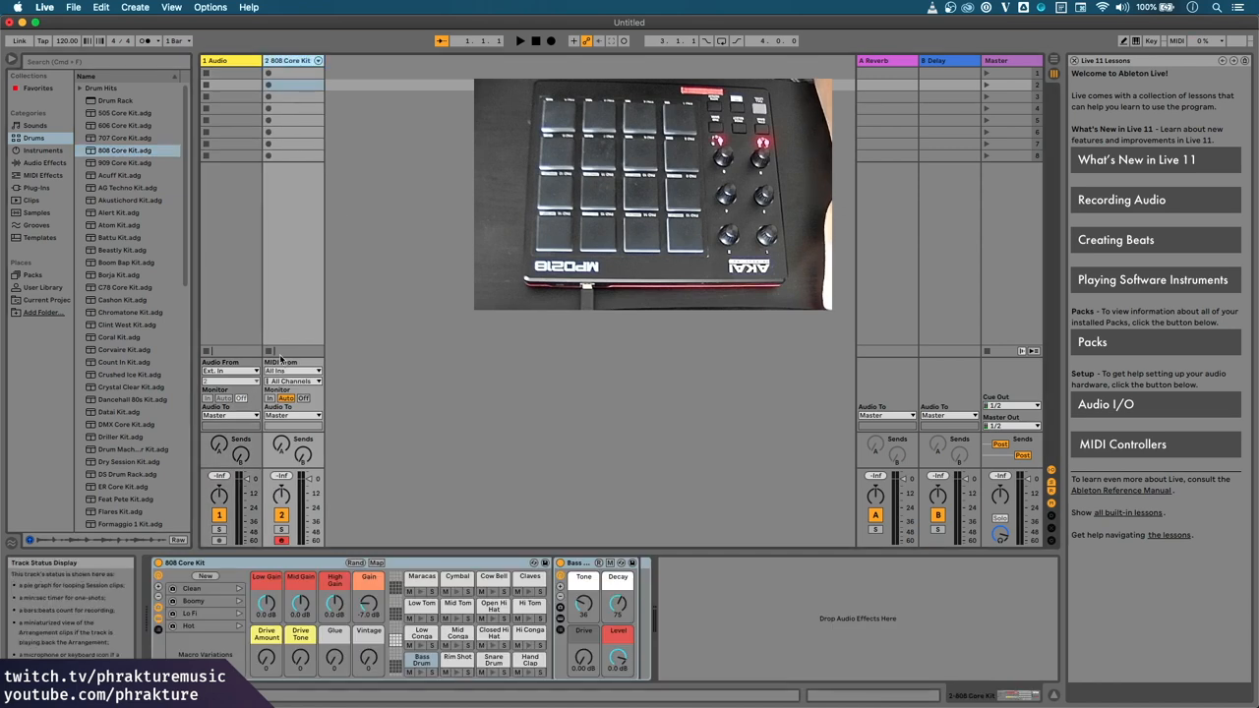
{"action": "mouse_move", "coordinate": [330, 470]}
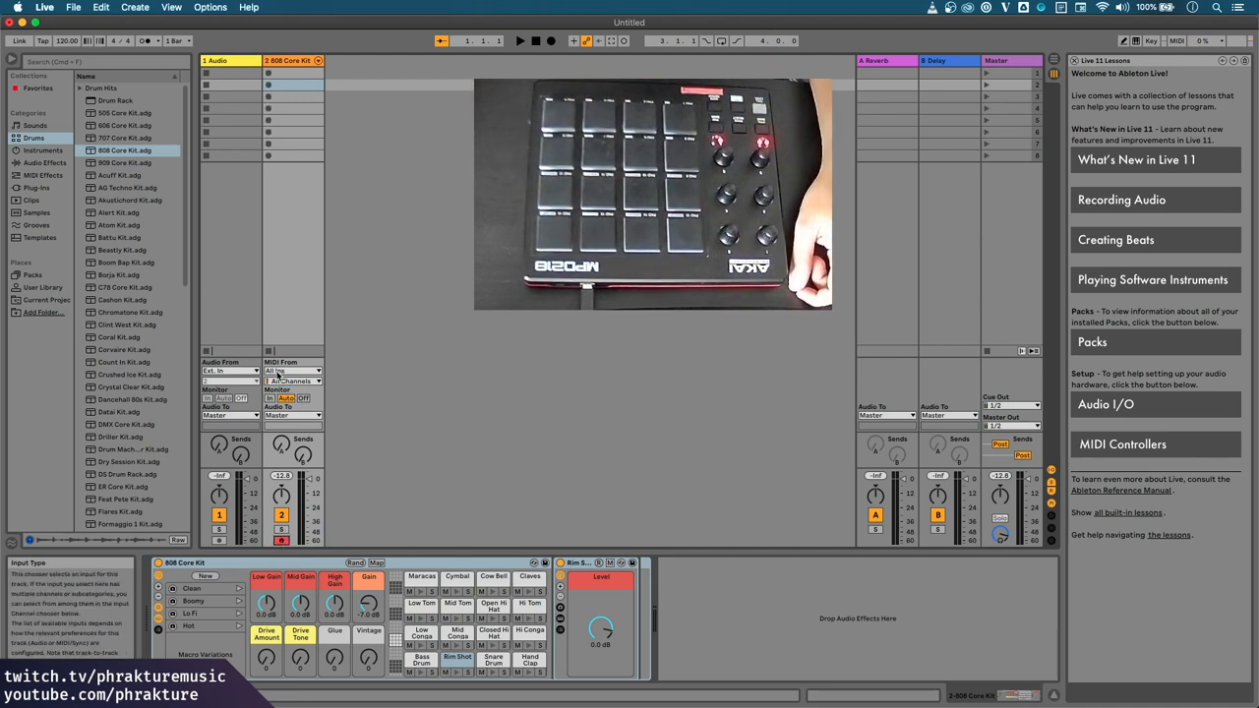
Reach the audio device Preferences through Configure... in the 808 track's MIDI From list.
{"action": "left_click", "coordinate": [292, 371]}
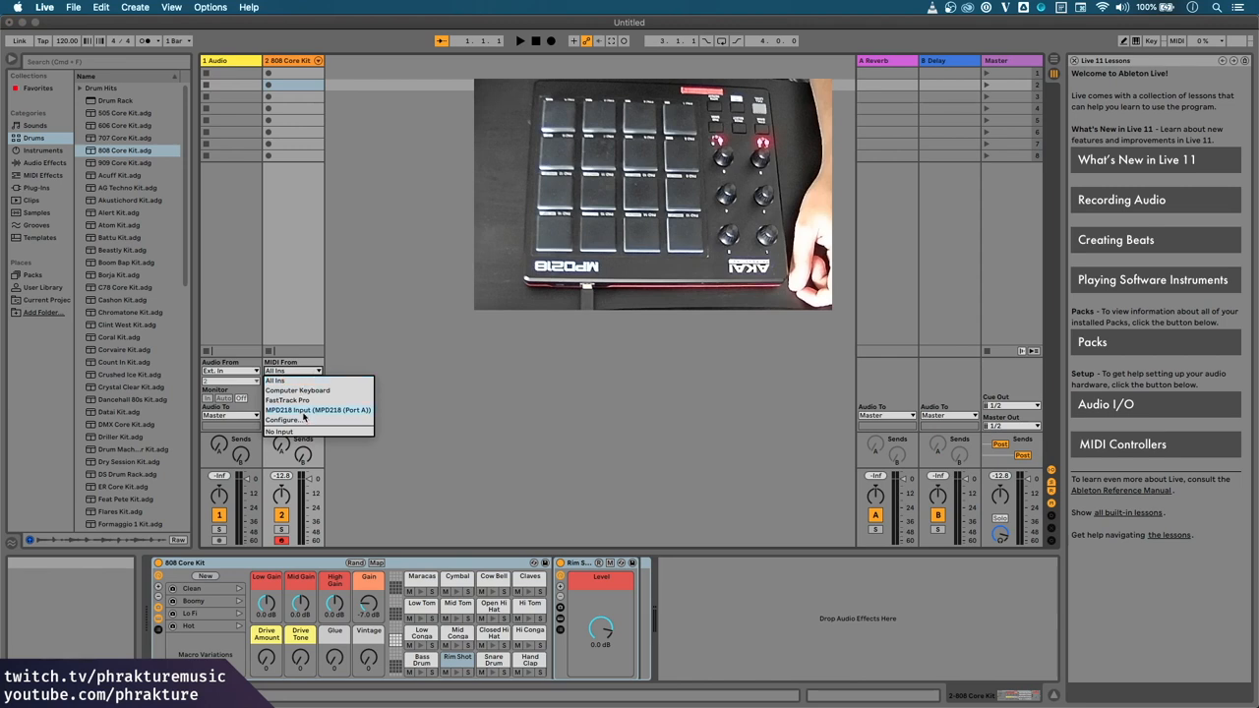
{"action": "left_click", "coordinate": [317, 410]}
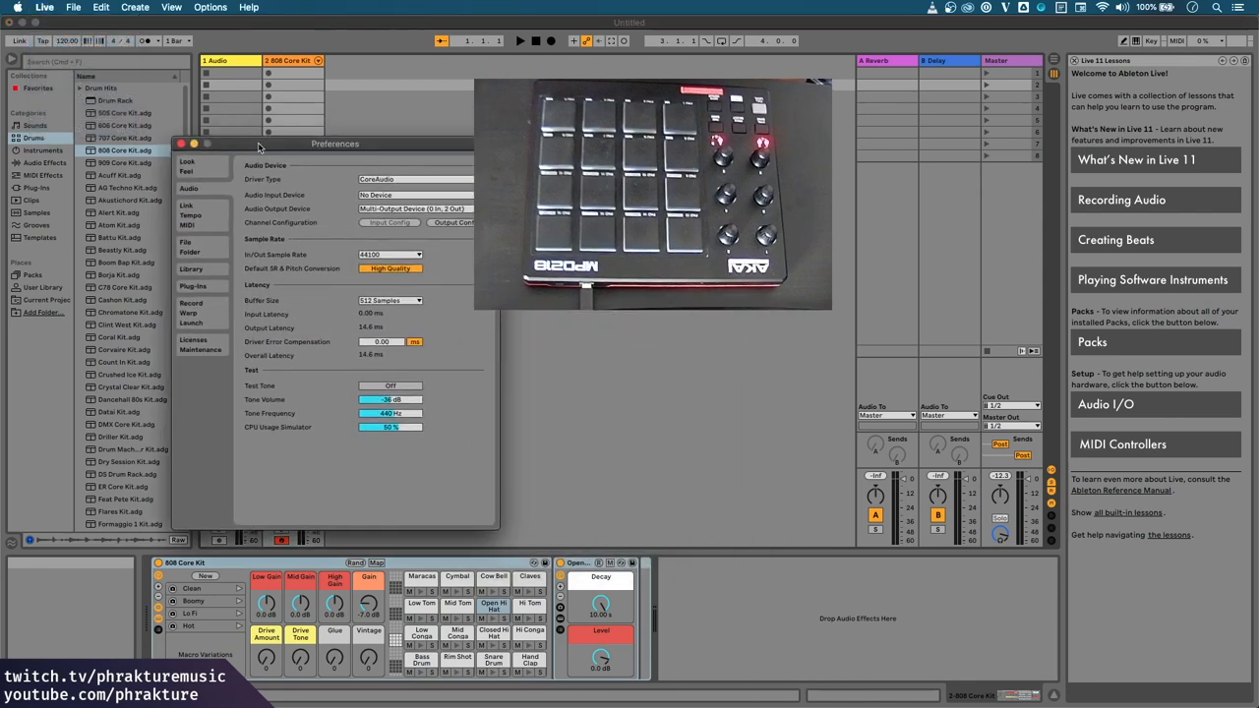
{"action": "left_click_drag", "start_coordinate": [336, 143], "coordinate": [300, 150]}
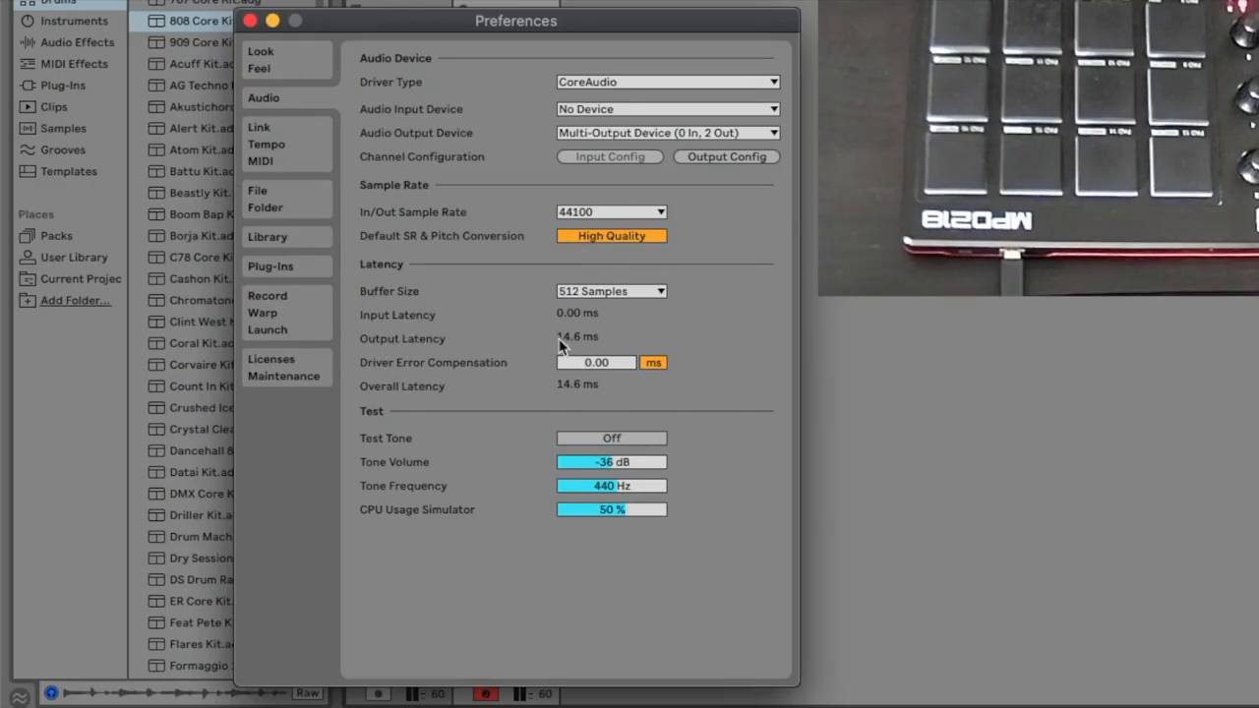
{"action": "mouse_move", "coordinate": [576, 349]}
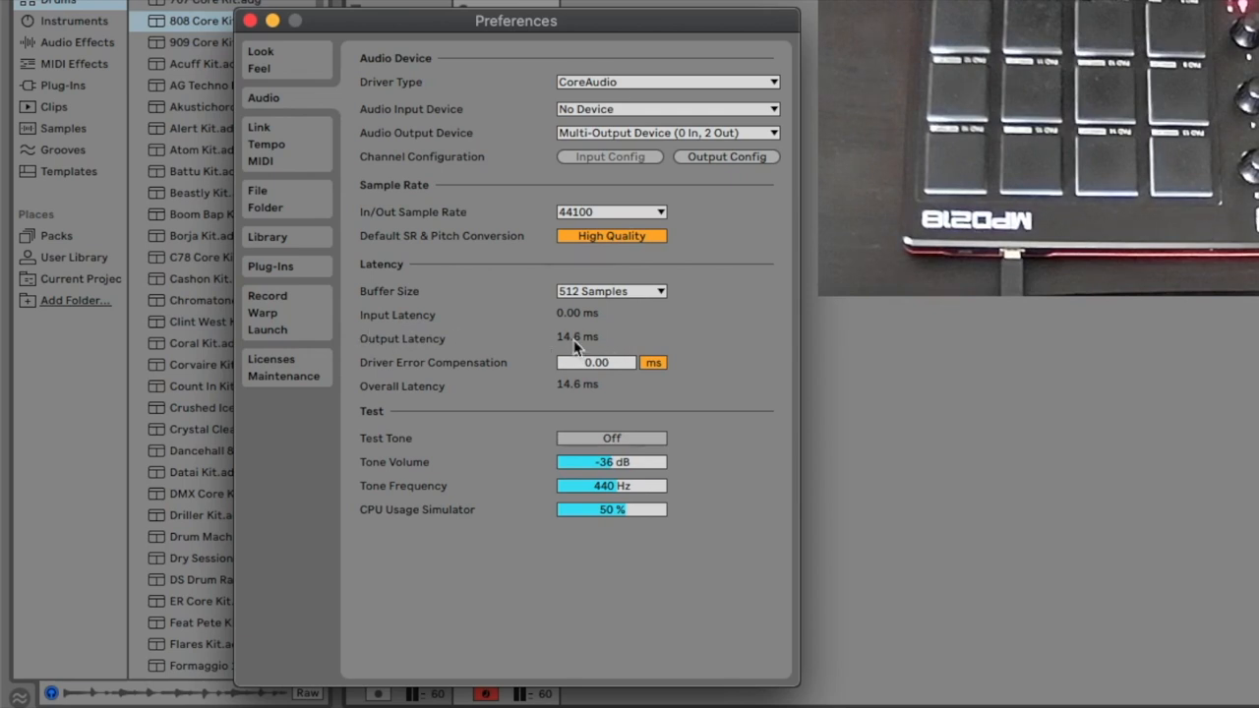
{"action": "mouse_move", "coordinate": [594, 345]}
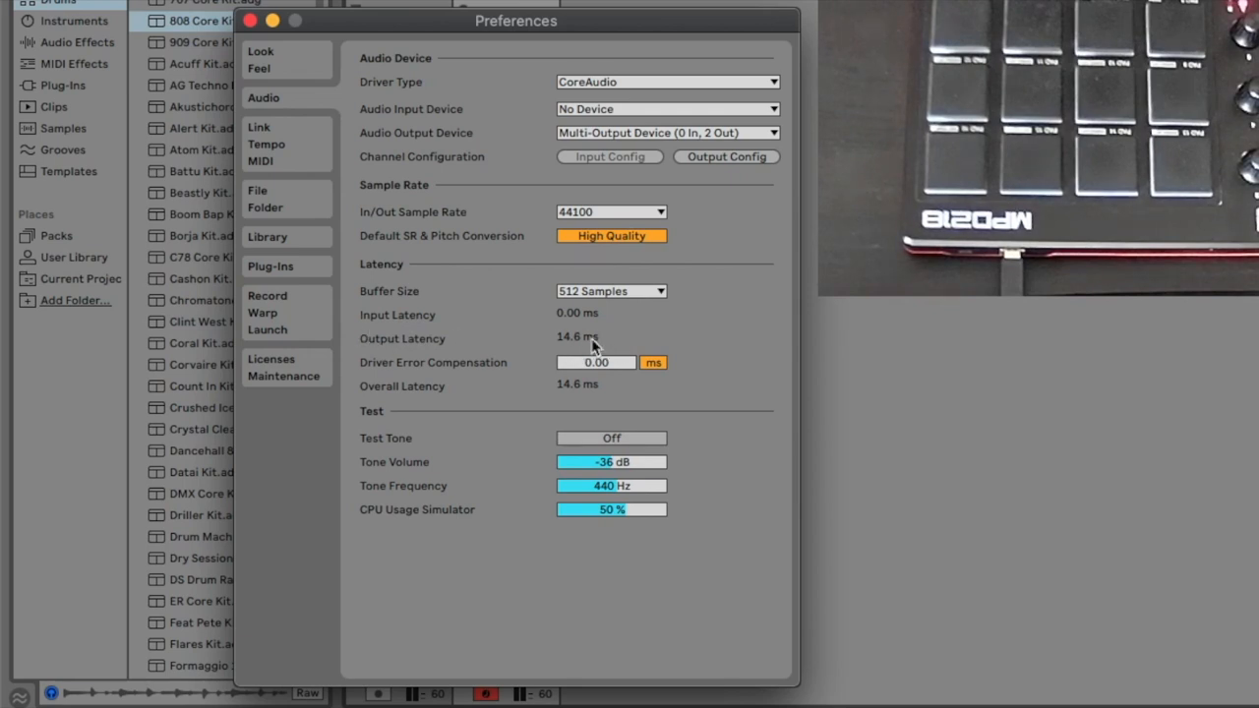
{"action": "mouse_move", "coordinate": [591, 293]}
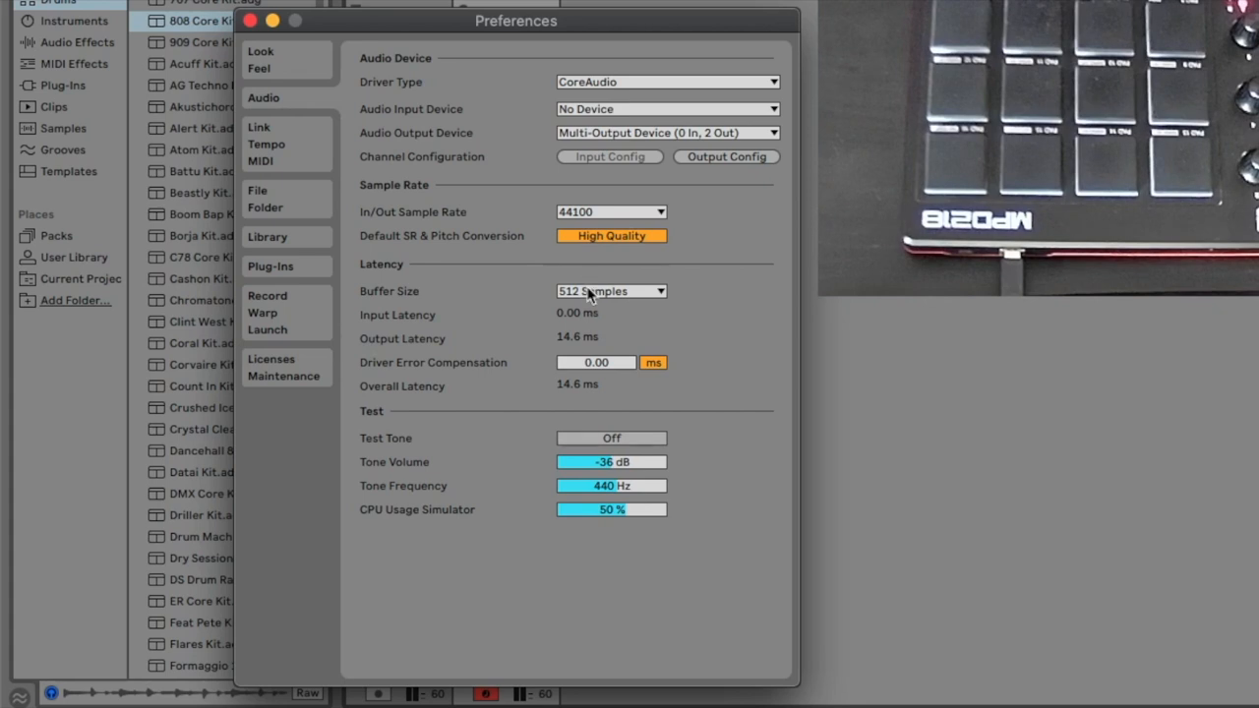
{"action": "left_click", "coordinate": [610, 290]}
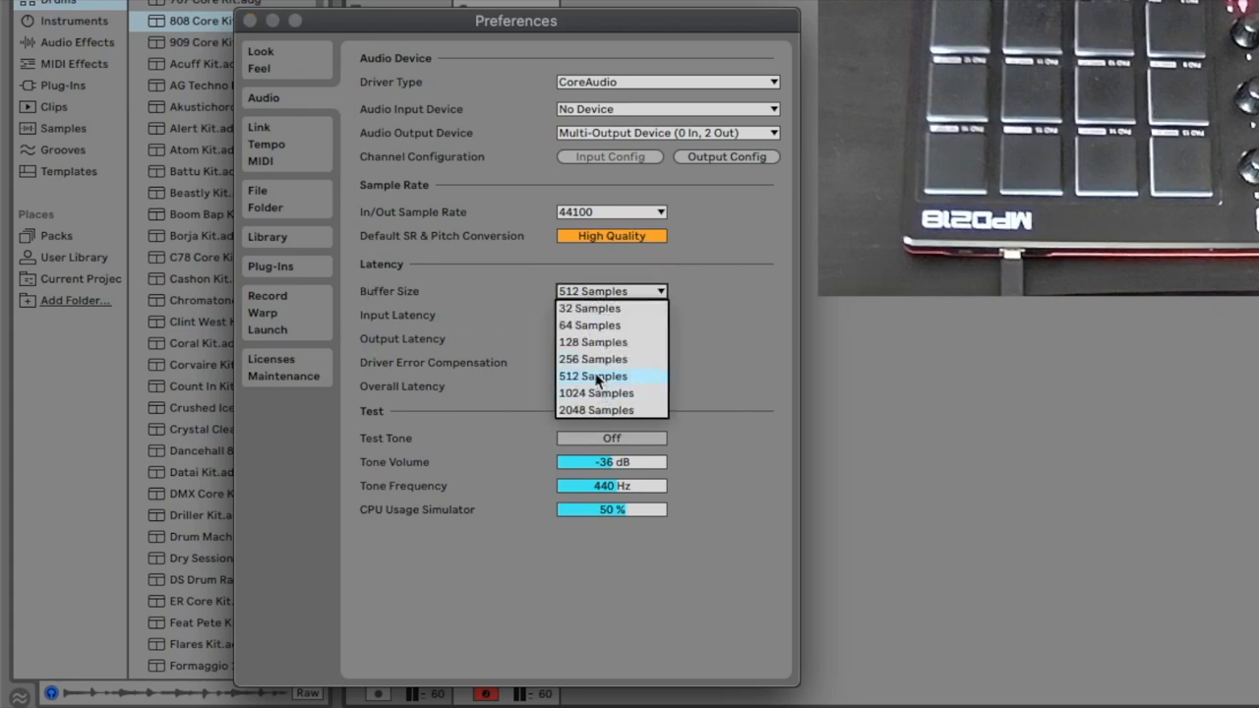
{"action": "mouse_move", "coordinate": [592, 359]}
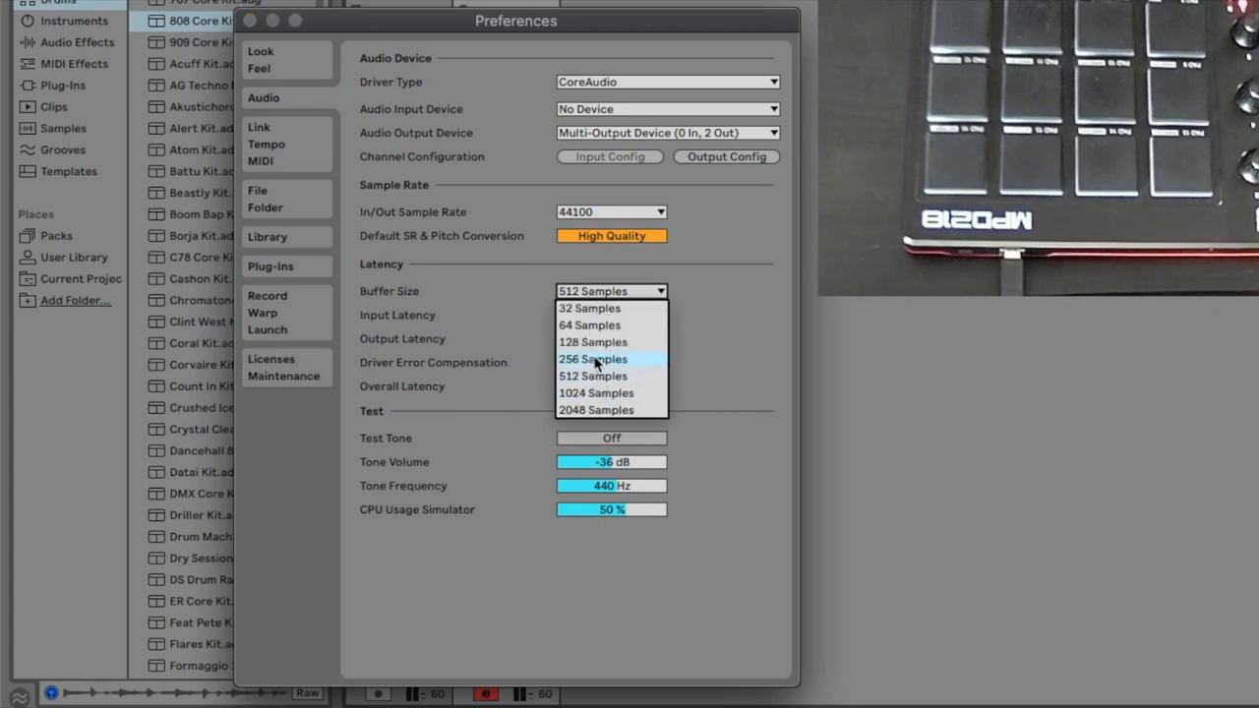
{"action": "left_click", "coordinate": [592, 359]}
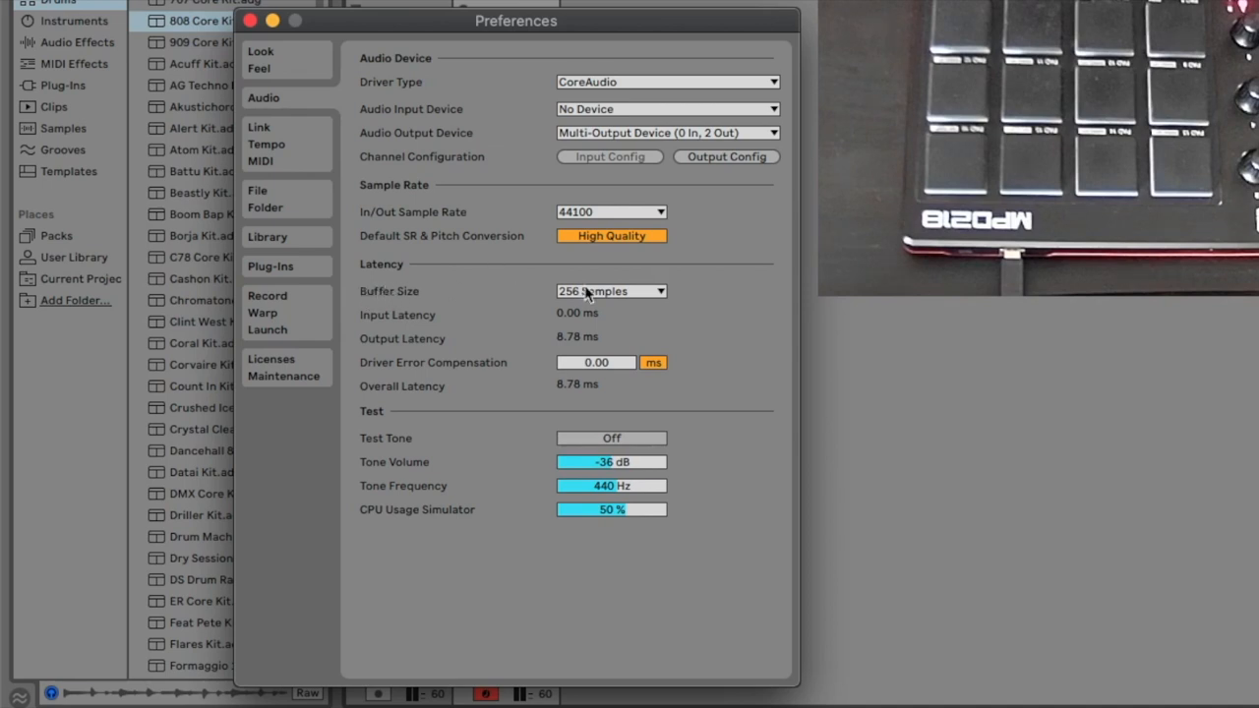
{"action": "mouse_move", "coordinate": [582, 305]}
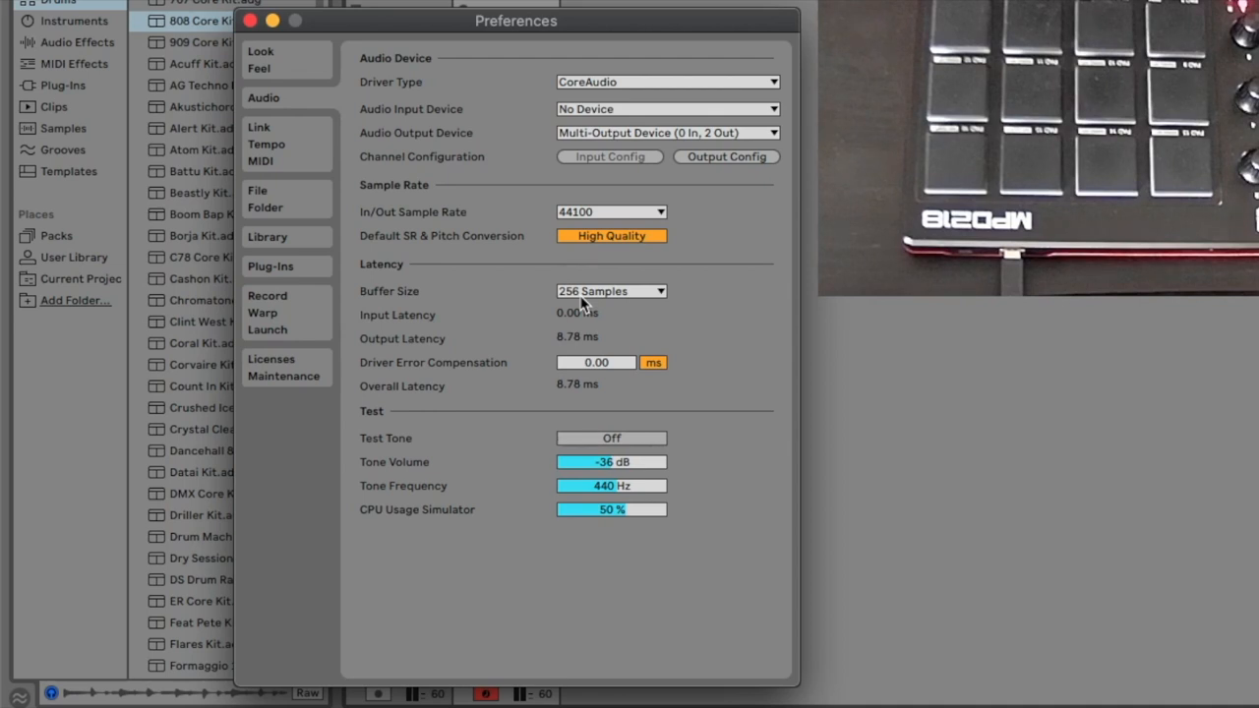
{"action": "mouse_move", "coordinate": [585, 305]}
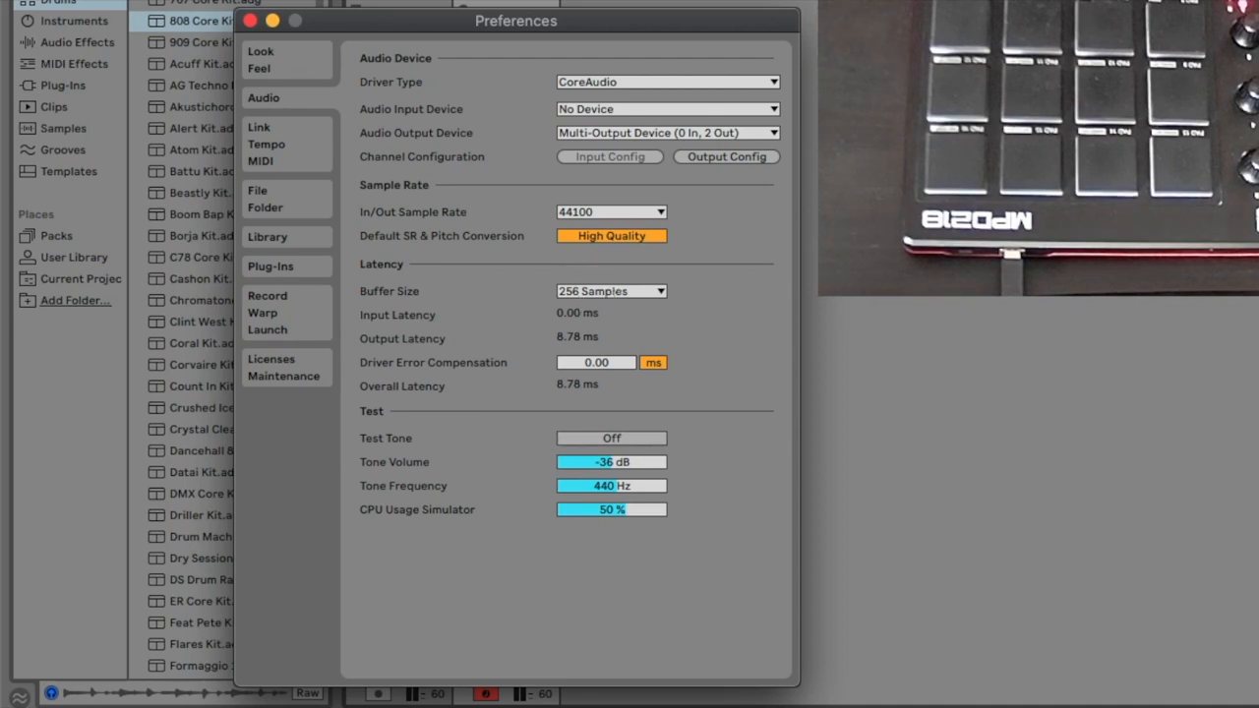
{"action": "mouse_move", "coordinate": [576, 307]}
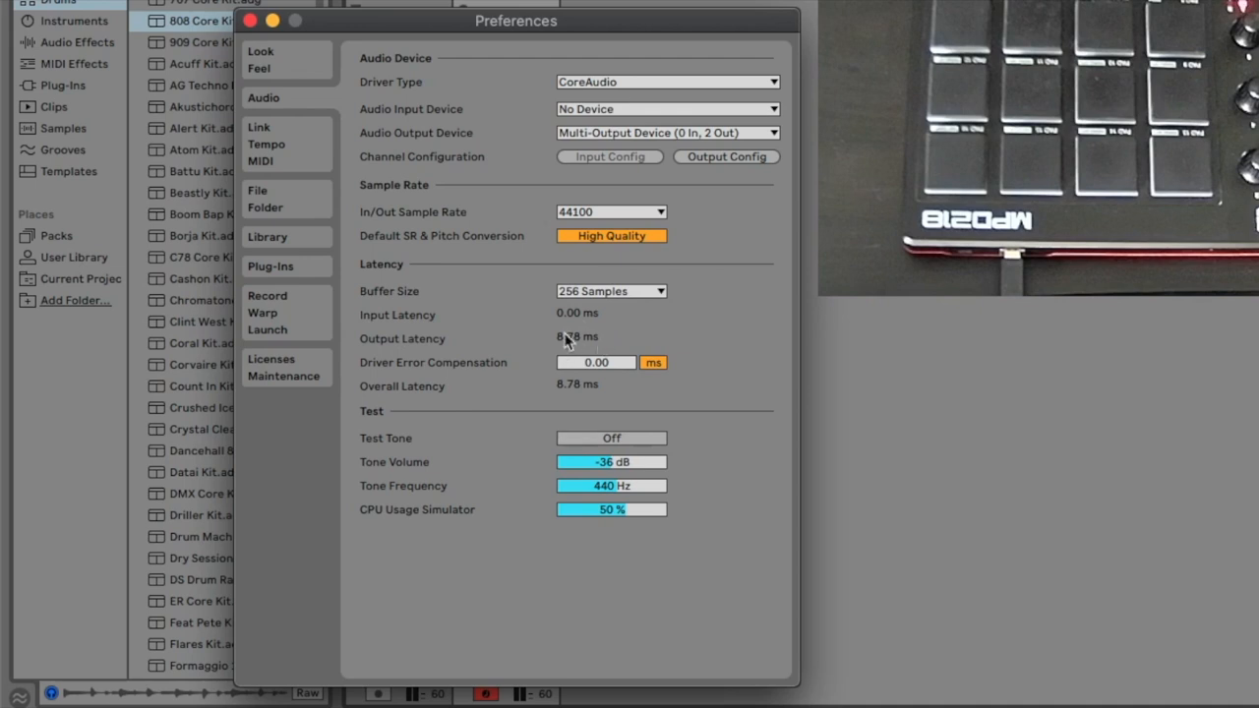
{"action": "mouse_move", "coordinate": [578, 396]}
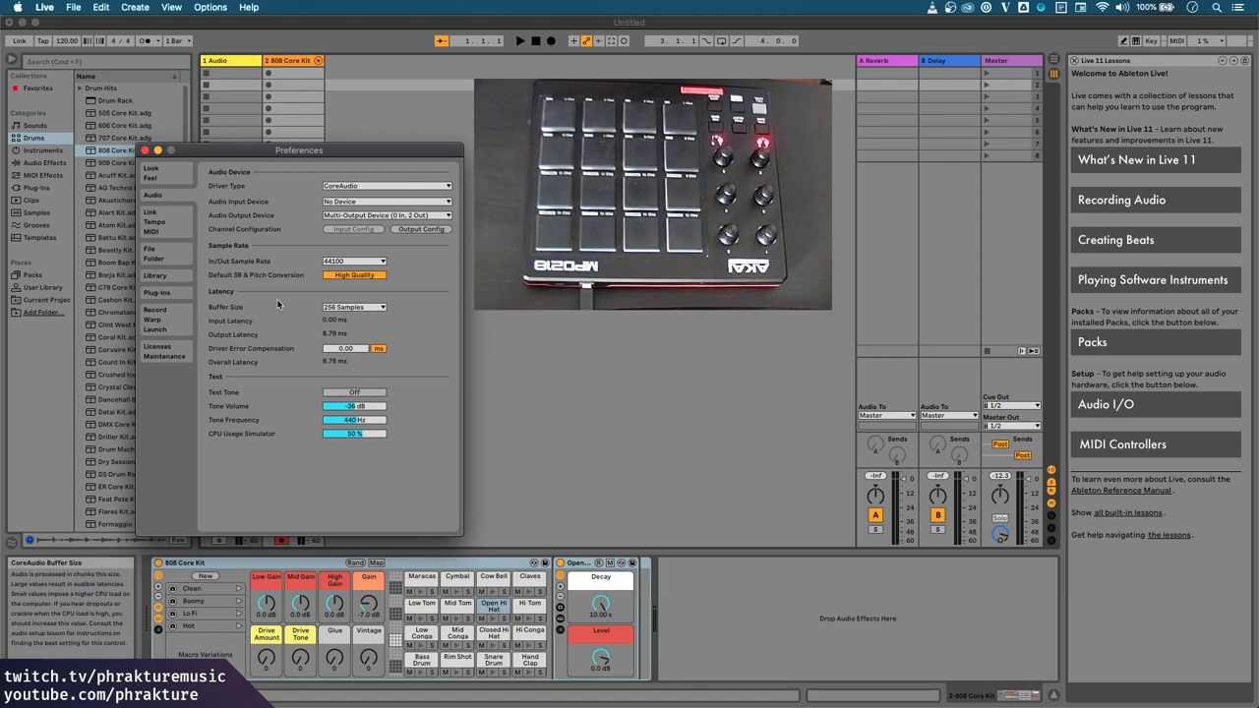
{"action": "mouse_move", "coordinate": [263, 334]}
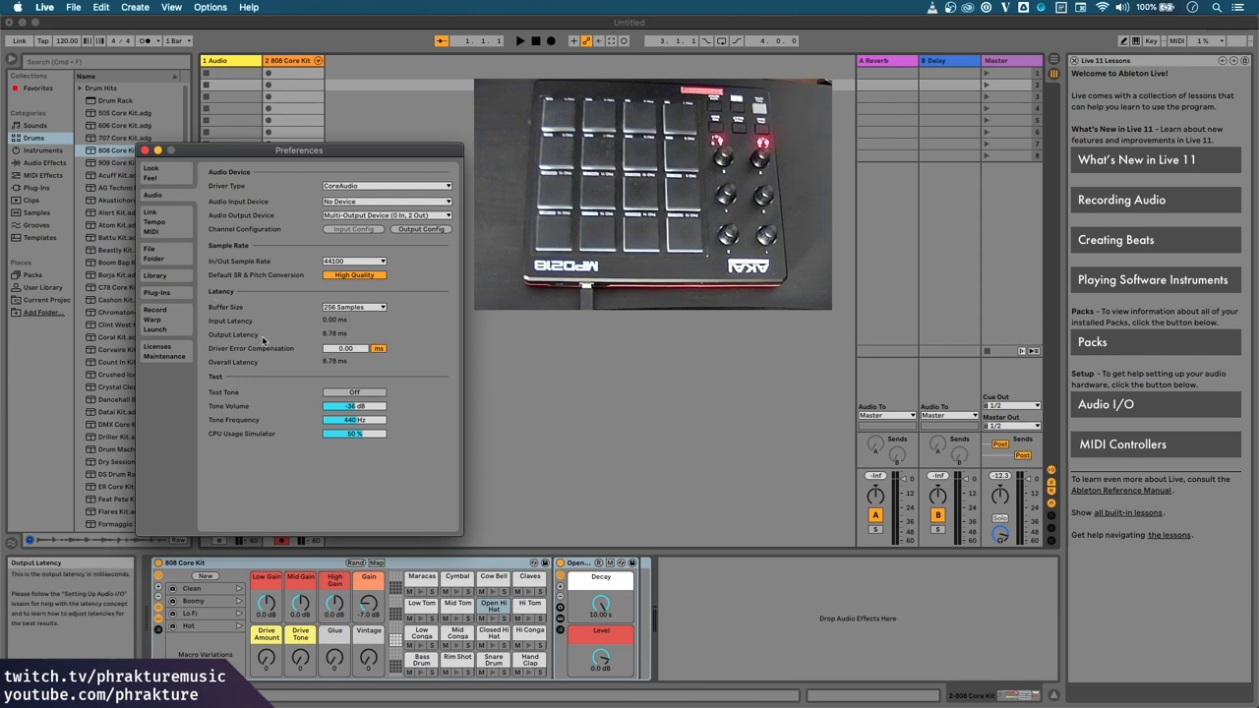
{"action": "mouse_move", "coordinate": [353, 307]}
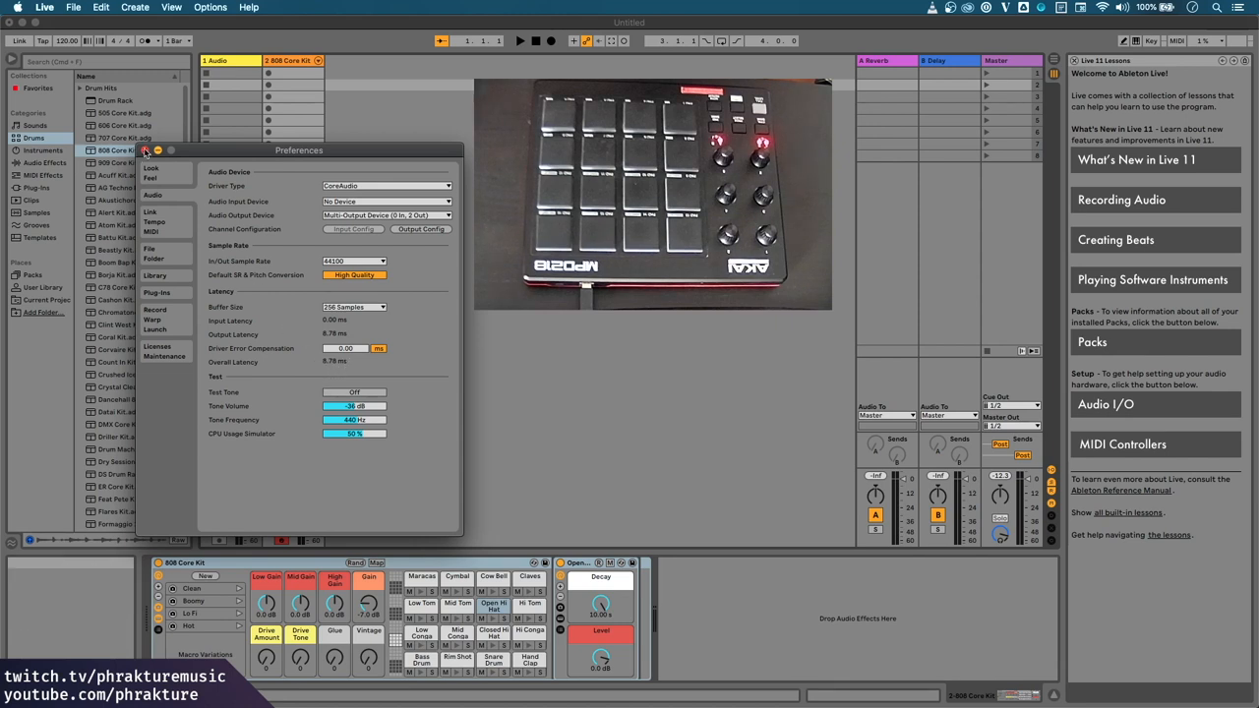
Close Preferences, select the 1 Audio track and bring up its Rename option.
{"action": "left_click", "coordinate": [140, 150]}
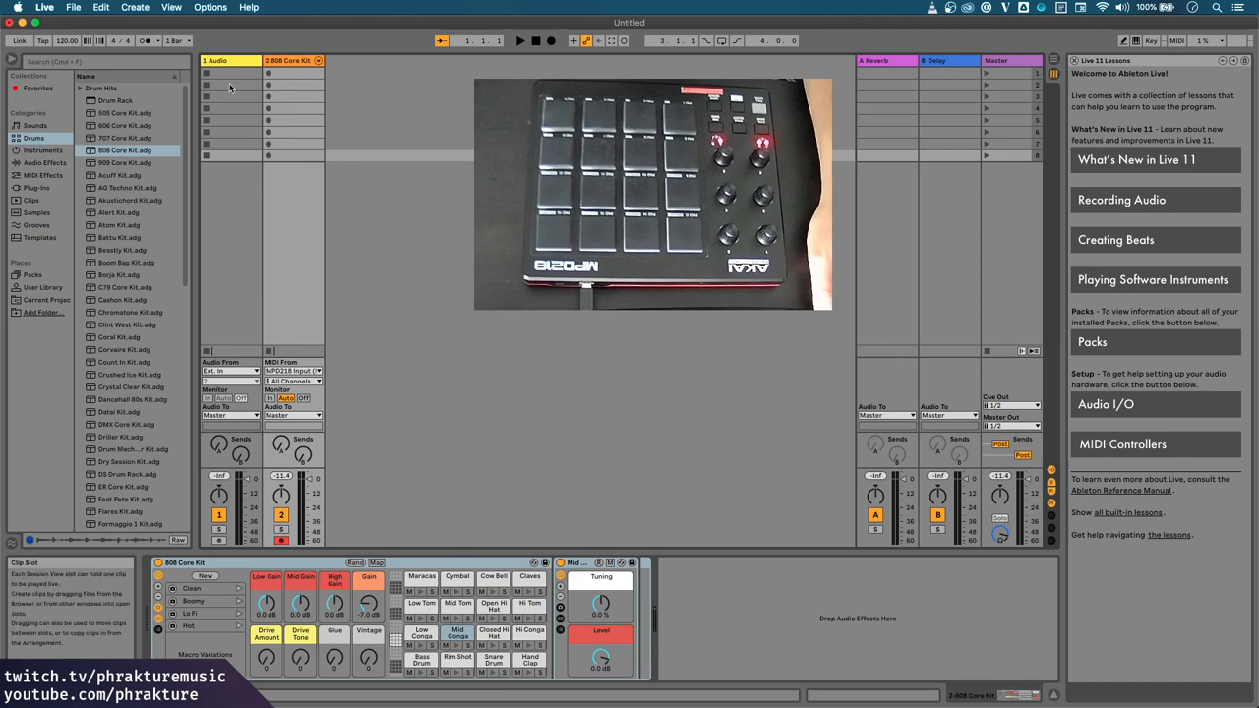
{"action": "left_click", "coordinate": [232, 60]}
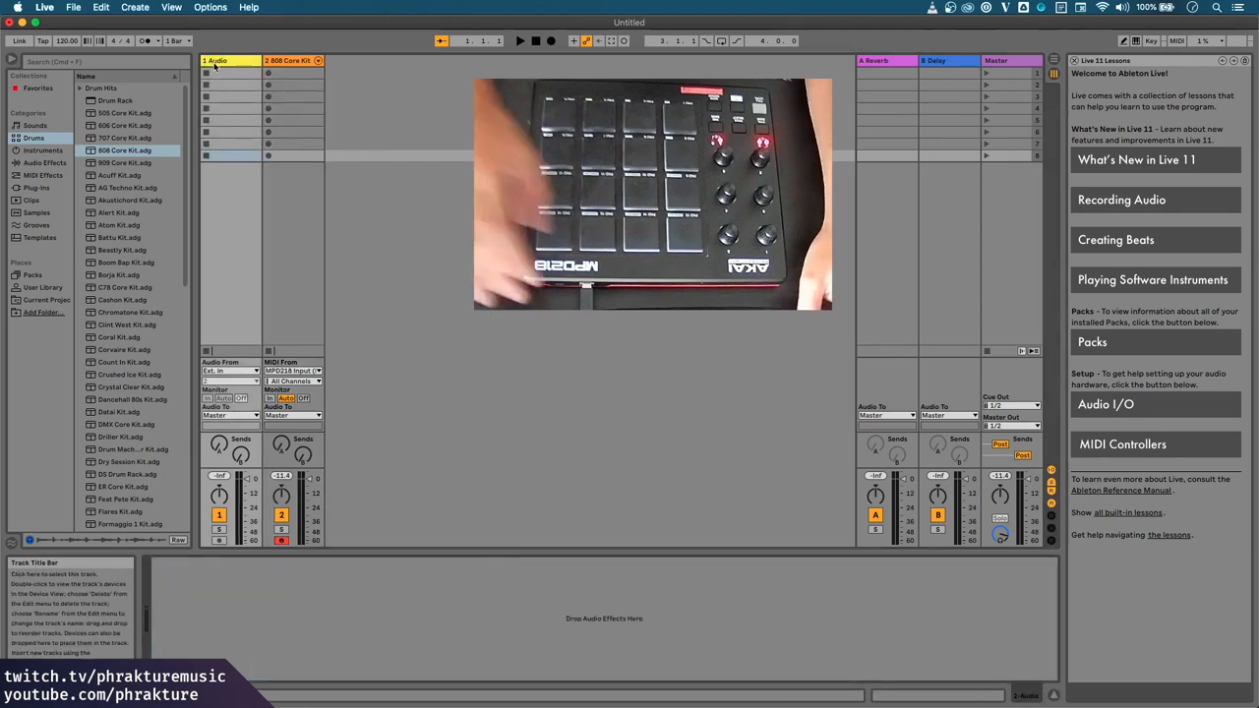
{"action": "right_click", "coordinate": [230, 60]}
{"action": "type", "text": "LOOP TRACK"}
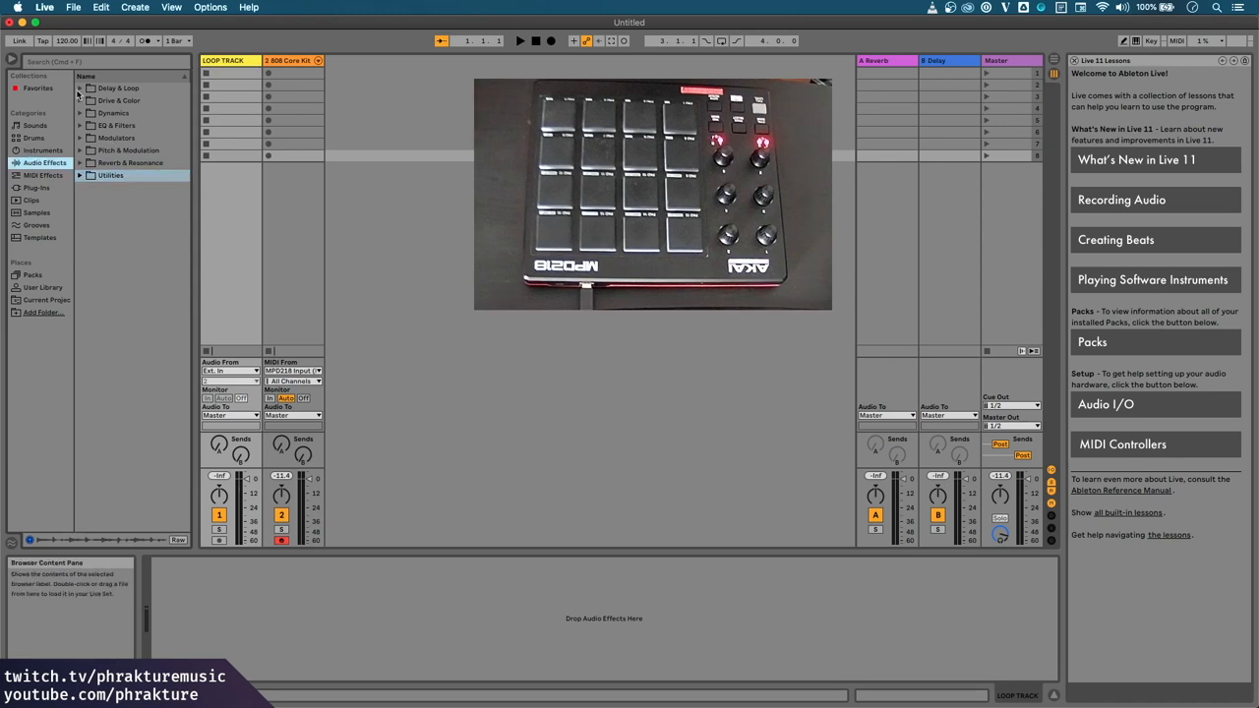
Expand the Delay & Loop audio effects category in the browser.
{"action": "left_click", "coordinate": [118, 87]}
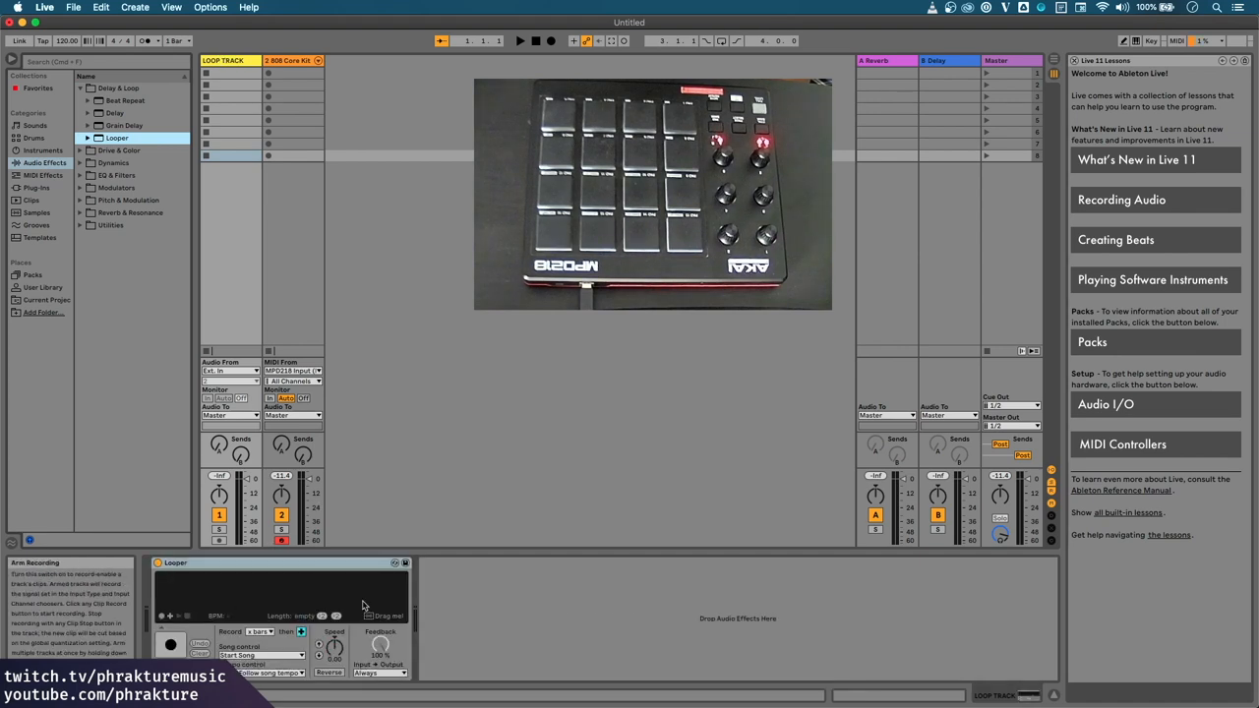
{"action": "mouse_move", "coordinate": [627, 640]}
{"action": "type", "text": "DRUM TRACK"}
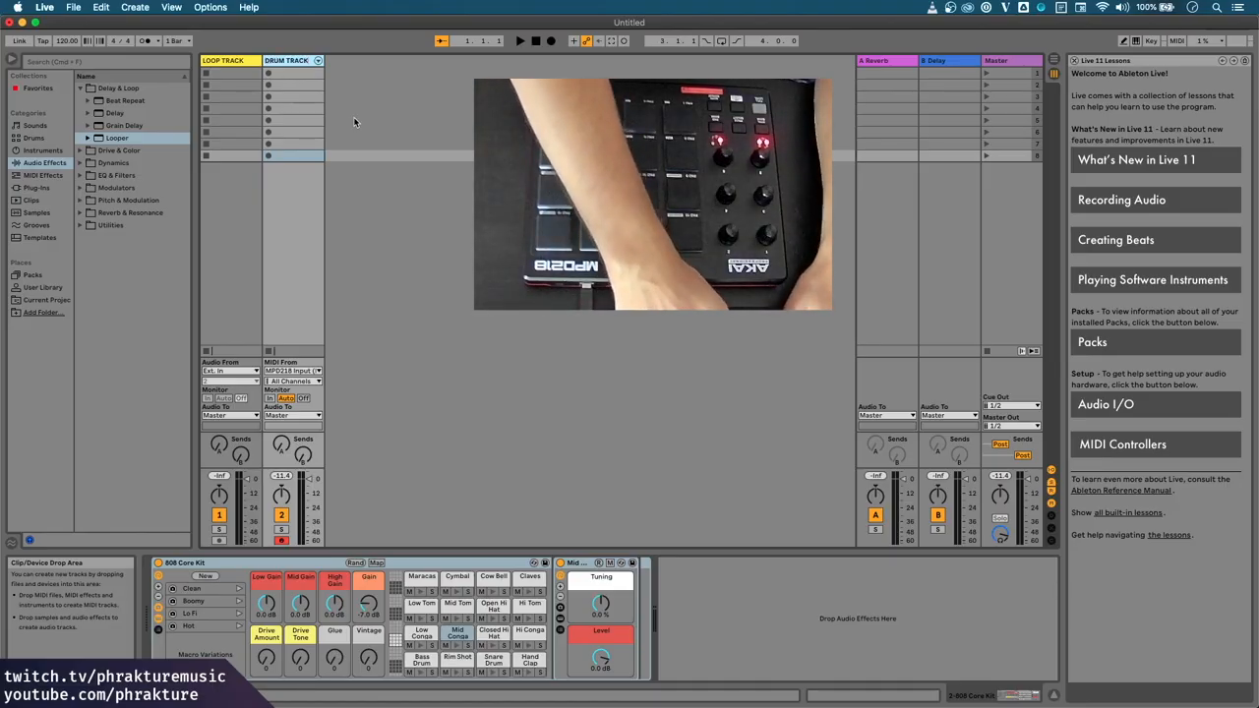
Route DRUM TRACK's Audio To LOOP TRACK and set LOOP TRACK's Monitor to In.
{"action": "left_click", "coordinate": [287, 60]}
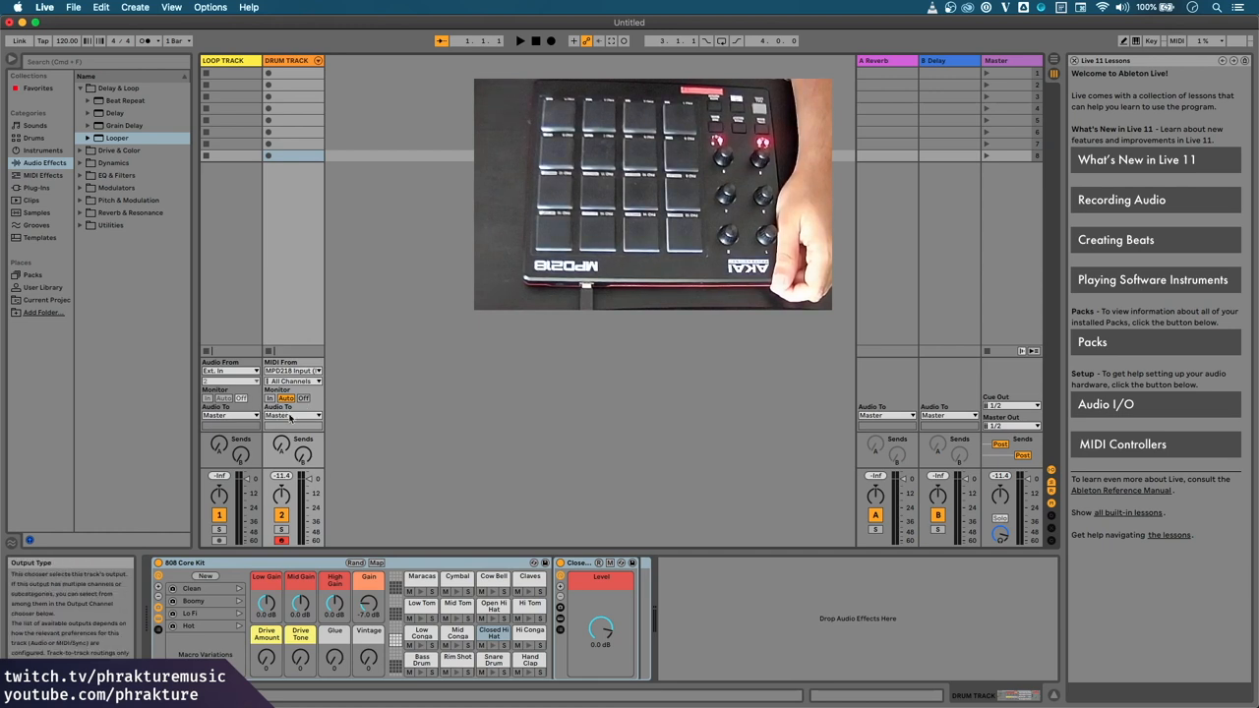
{"action": "left_click", "coordinate": [290, 414]}
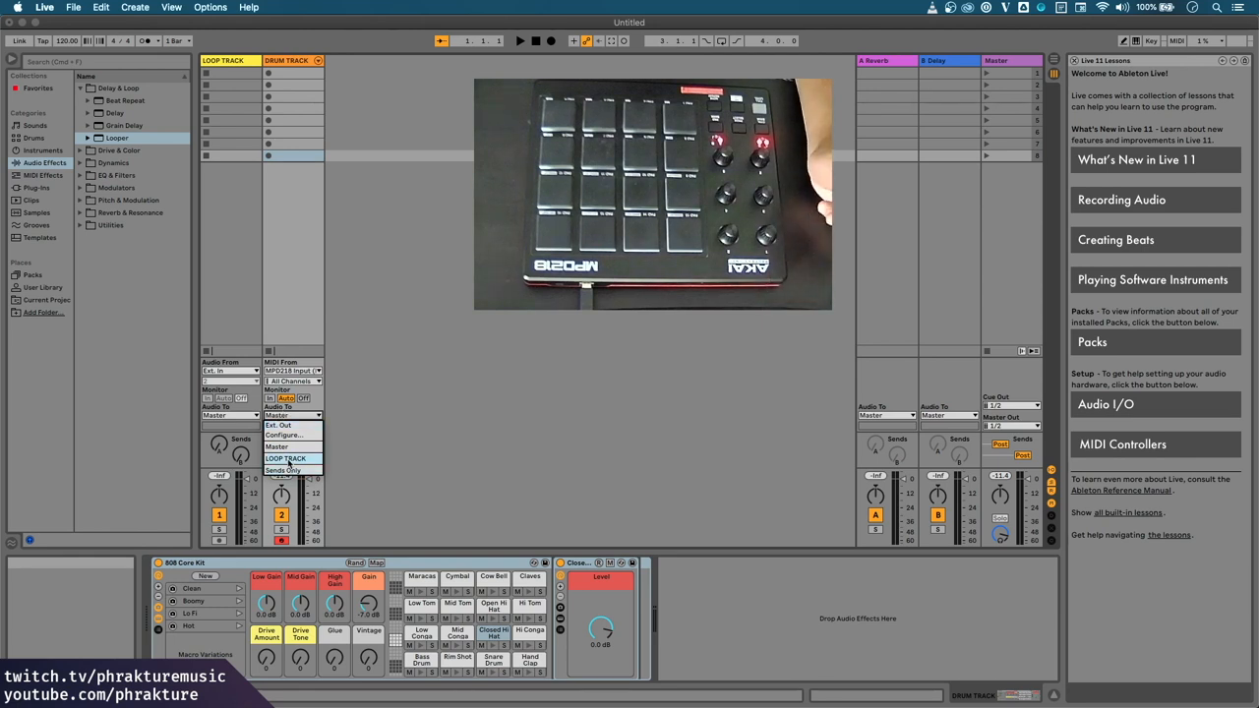
{"action": "left_click", "coordinate": [285, 458]}
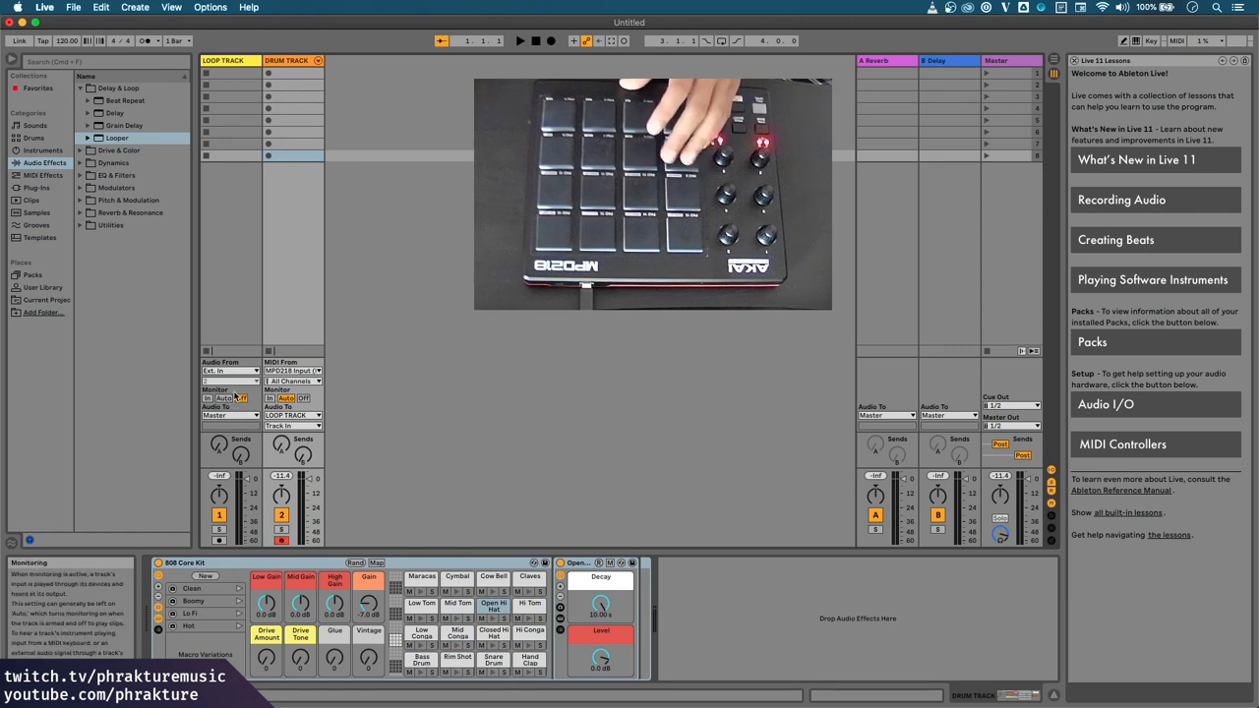
{"action": "left_click", "coordinate": [213, 398]}
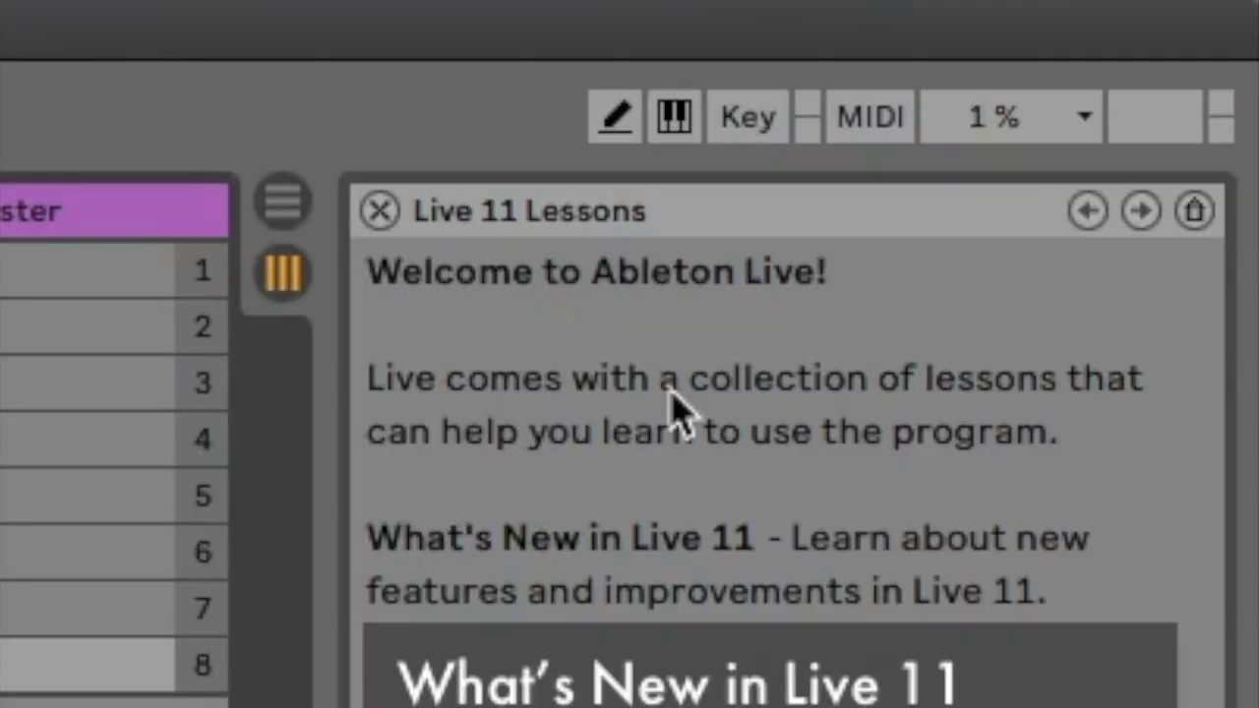
{"action": "mouse_move", "coordinate": [870, 116]}
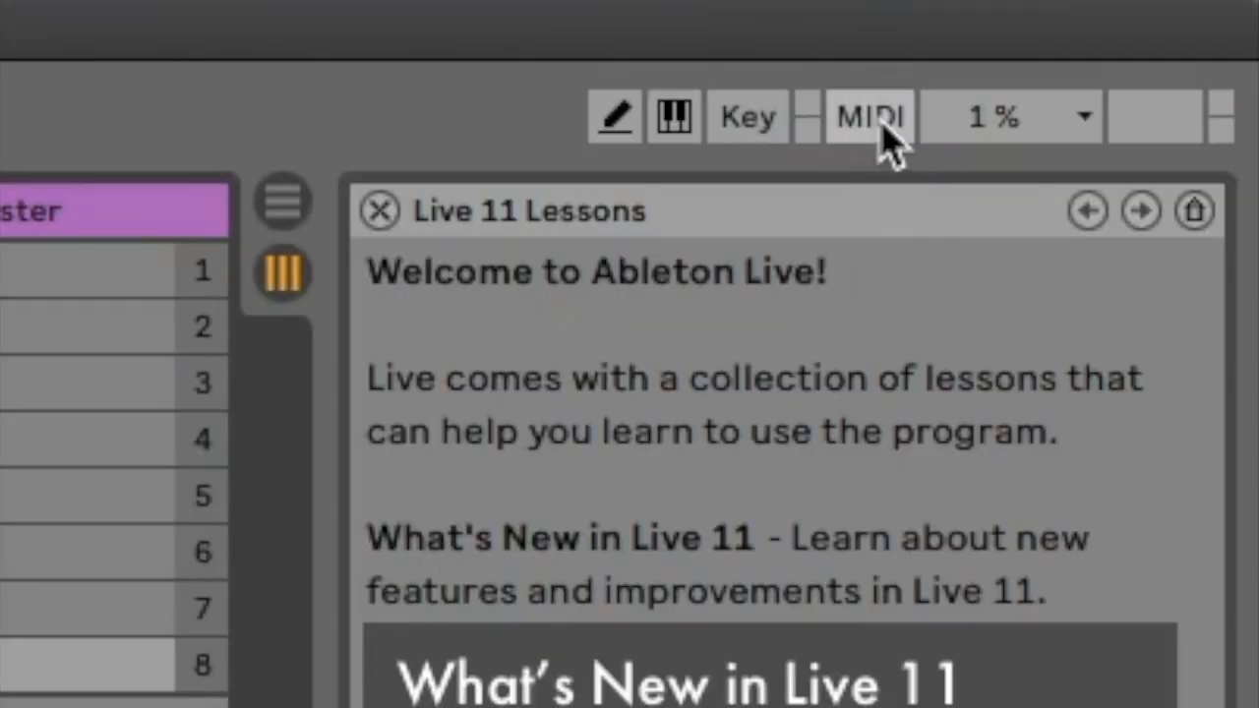
MIDI-map controller note C2 to the Looper's big transport button.
{"action": "left_click", "coordinate": [870, 116]}
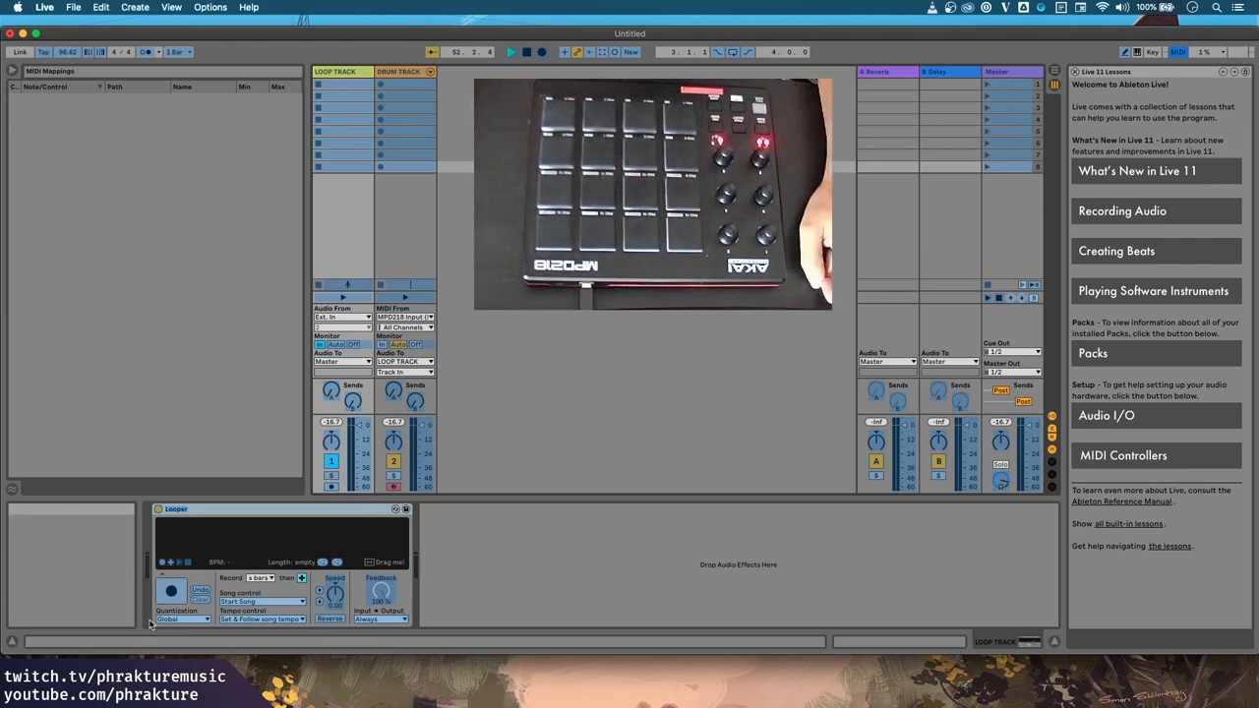
{"action": "left_click", "coordinate": [172, 590]}
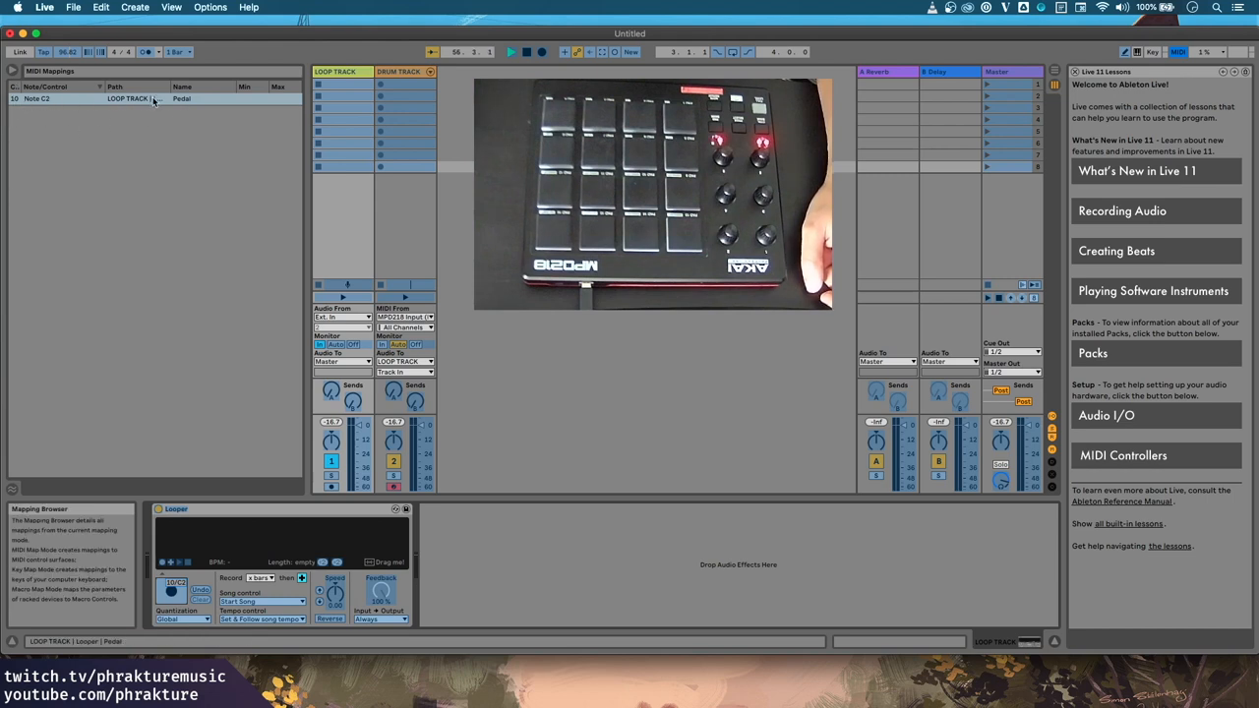
{"action": "left_click", "coordinate": [171, 591]}
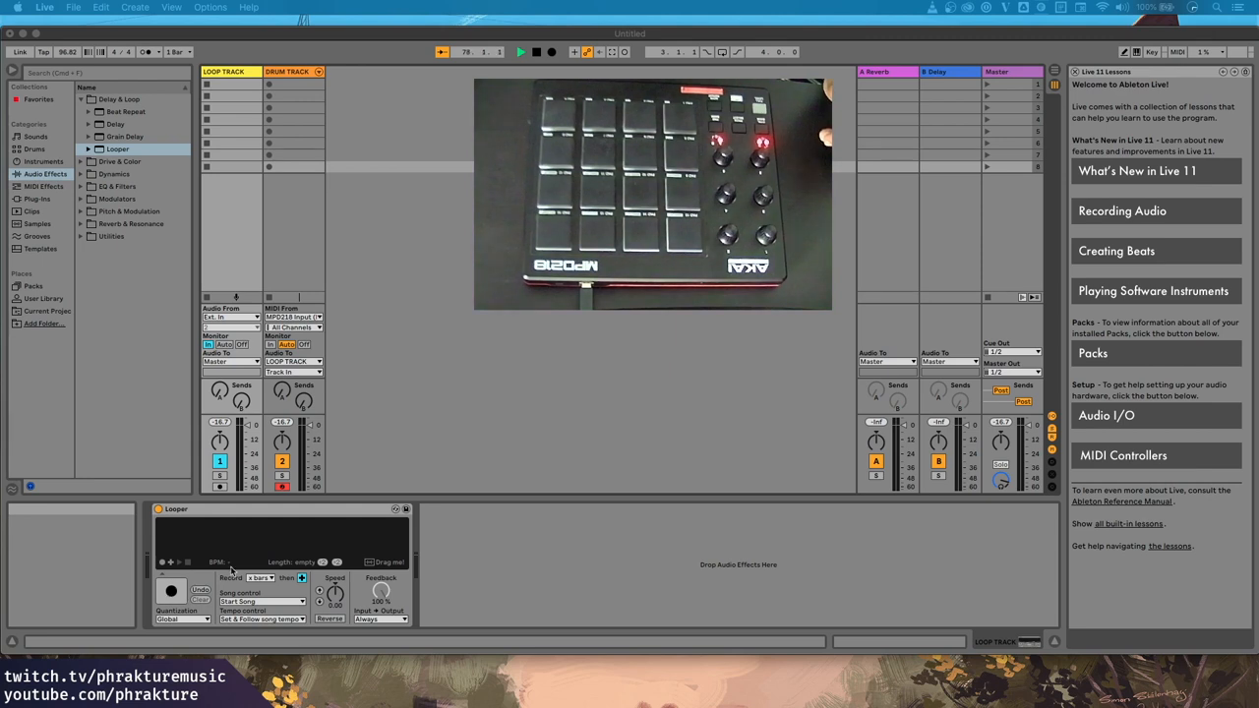
{"action": "mouse_move", "coordinate": [172, 591]}
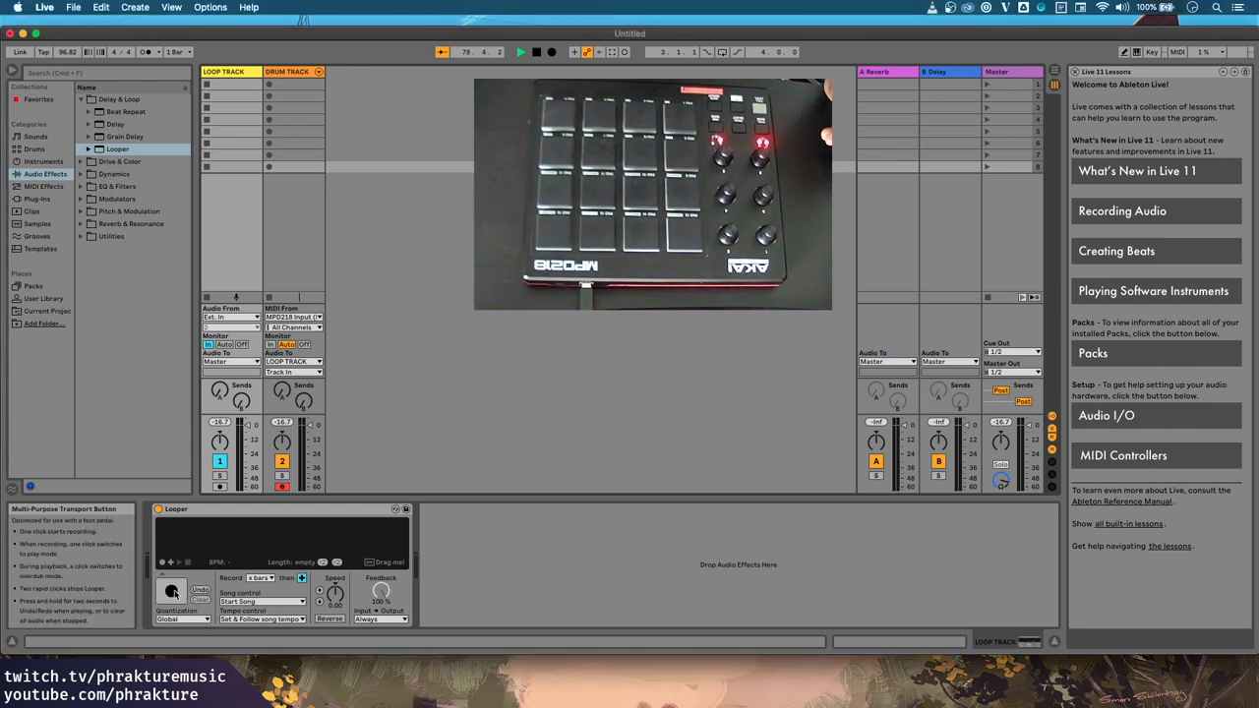
Record a test drum take in the Looper, then erase it with Undo/Clear.
{"action": "left_click", "coordinate": [172, 590]}
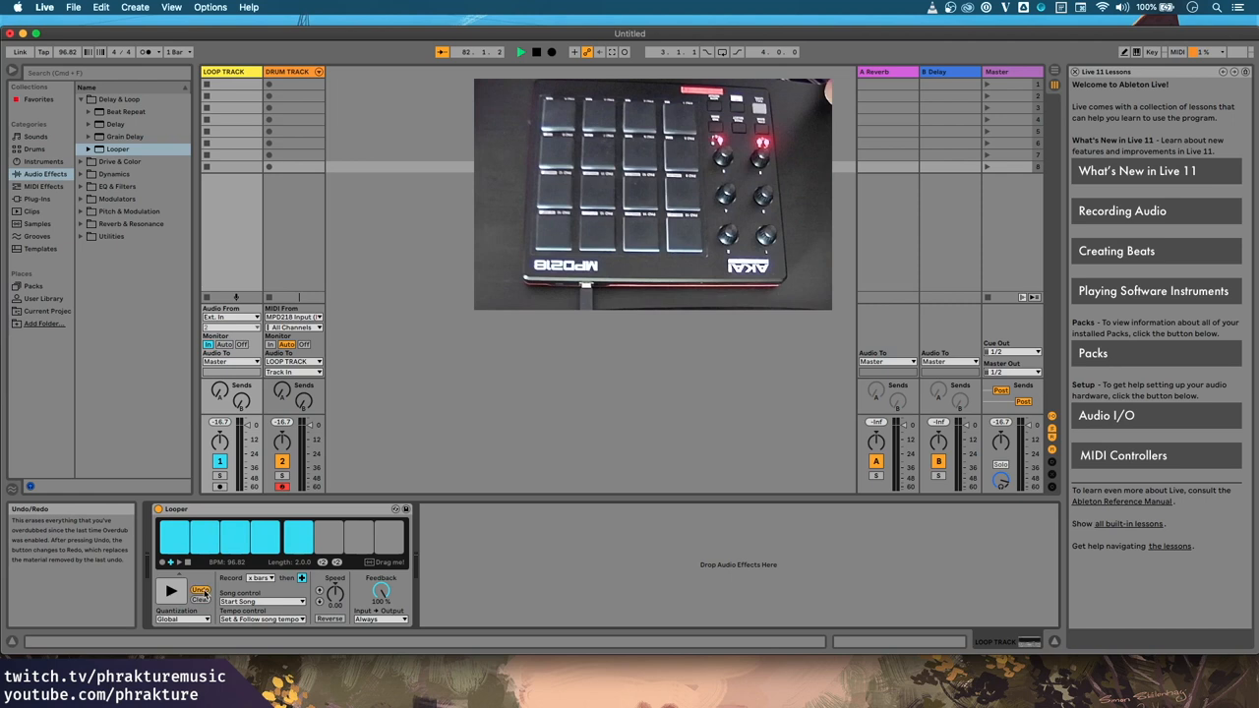
{"action": "left_click", "coordinate": [200, 591]}
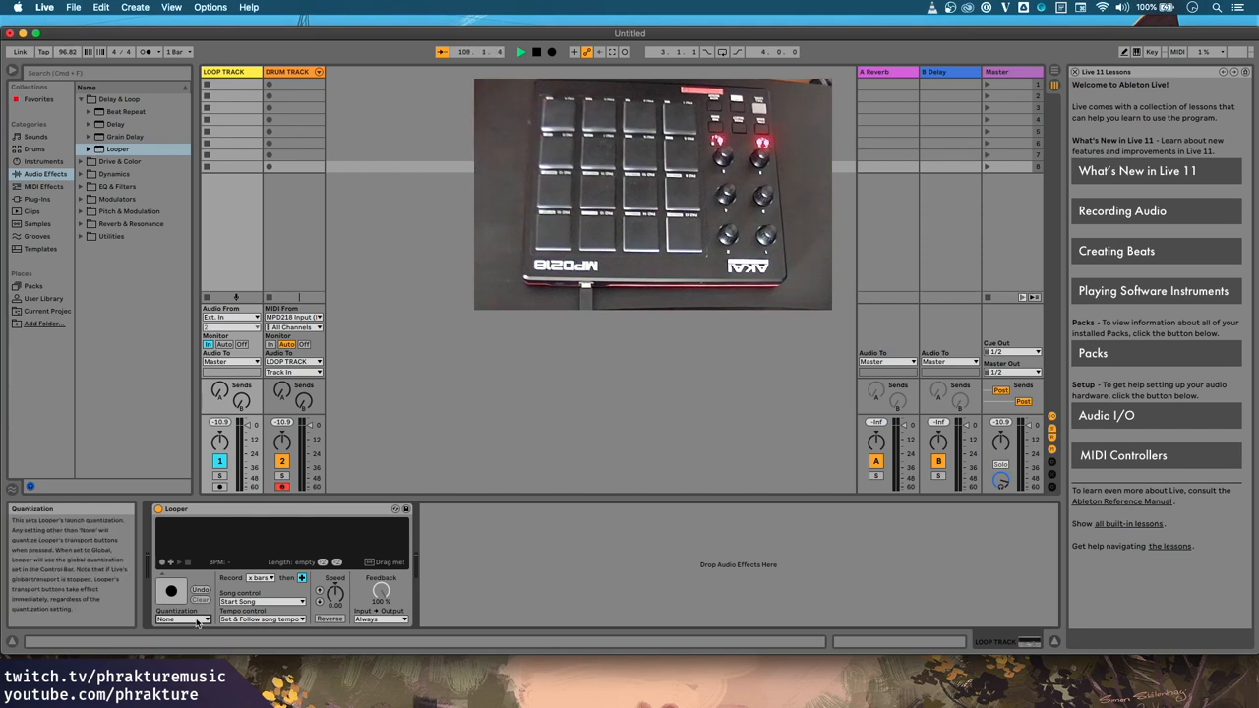
{"action": "mouse_move", "coordinate": [170, 592]}
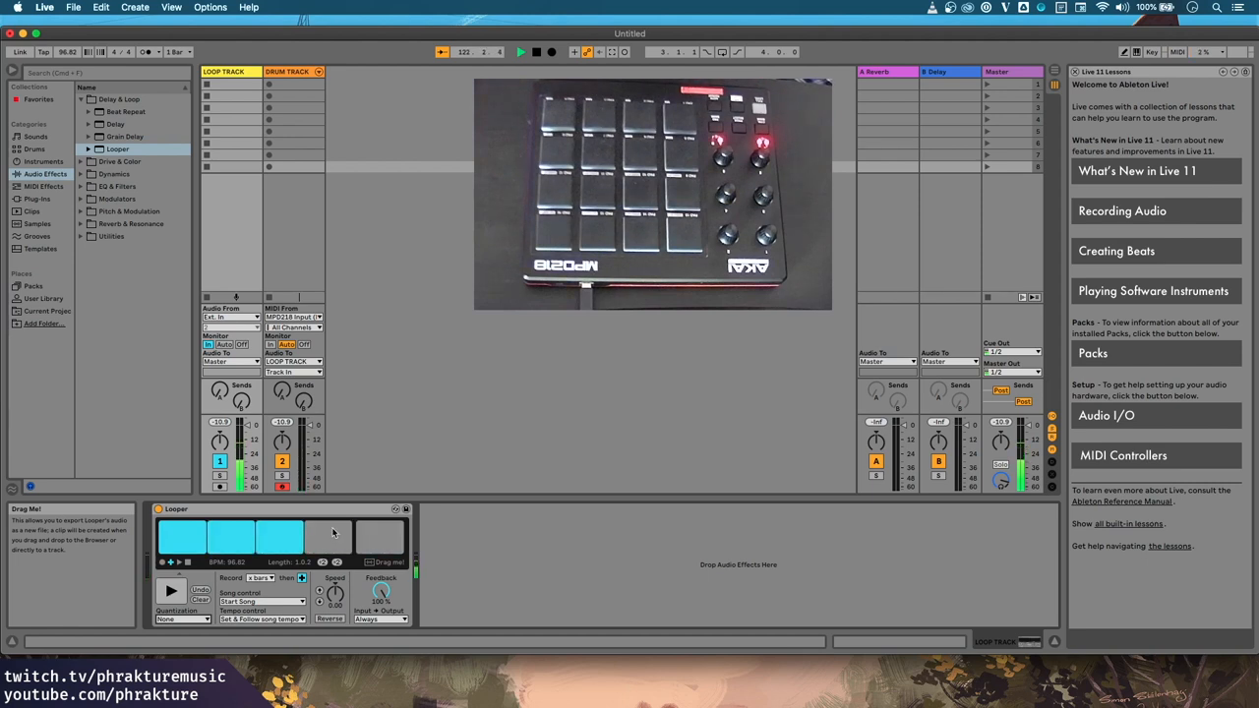
Stop playback and clear the drum loop from LOOP TRACK's Looper, emptying its buffer.
{"action": "left_click", "coordinate": [200, 601]}
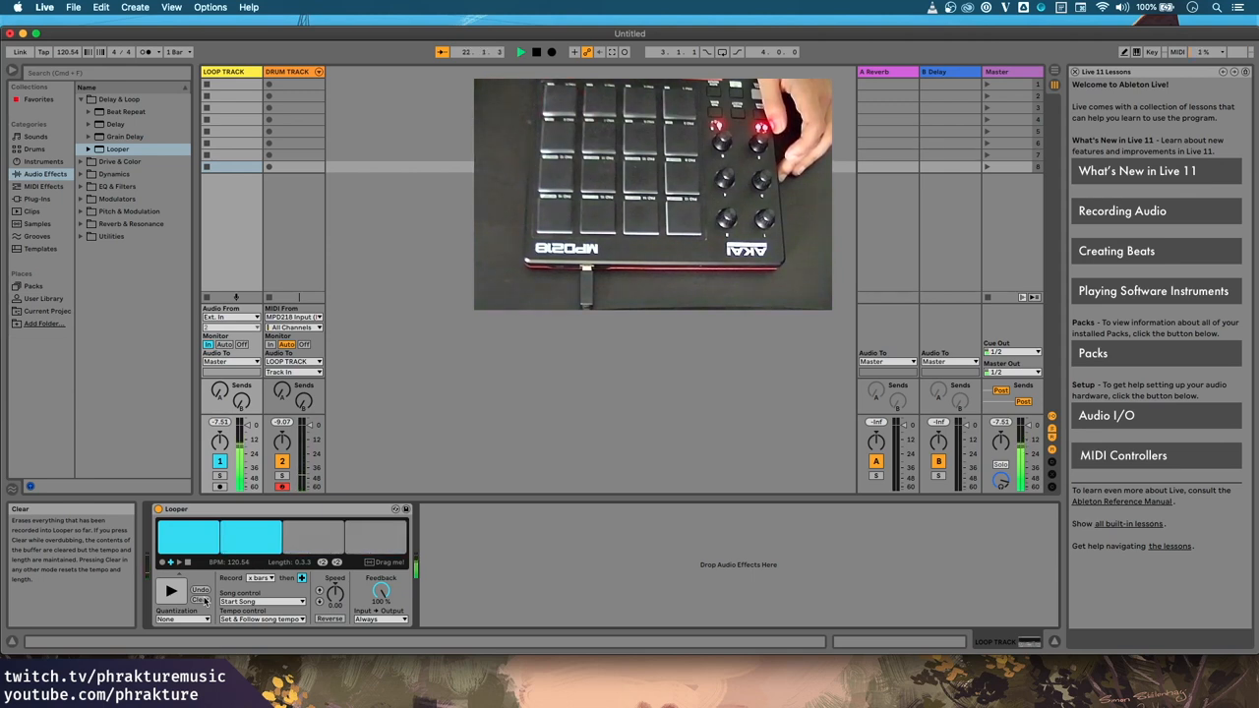
{"action": "mouse_move", "coordinate": [170, 591]}
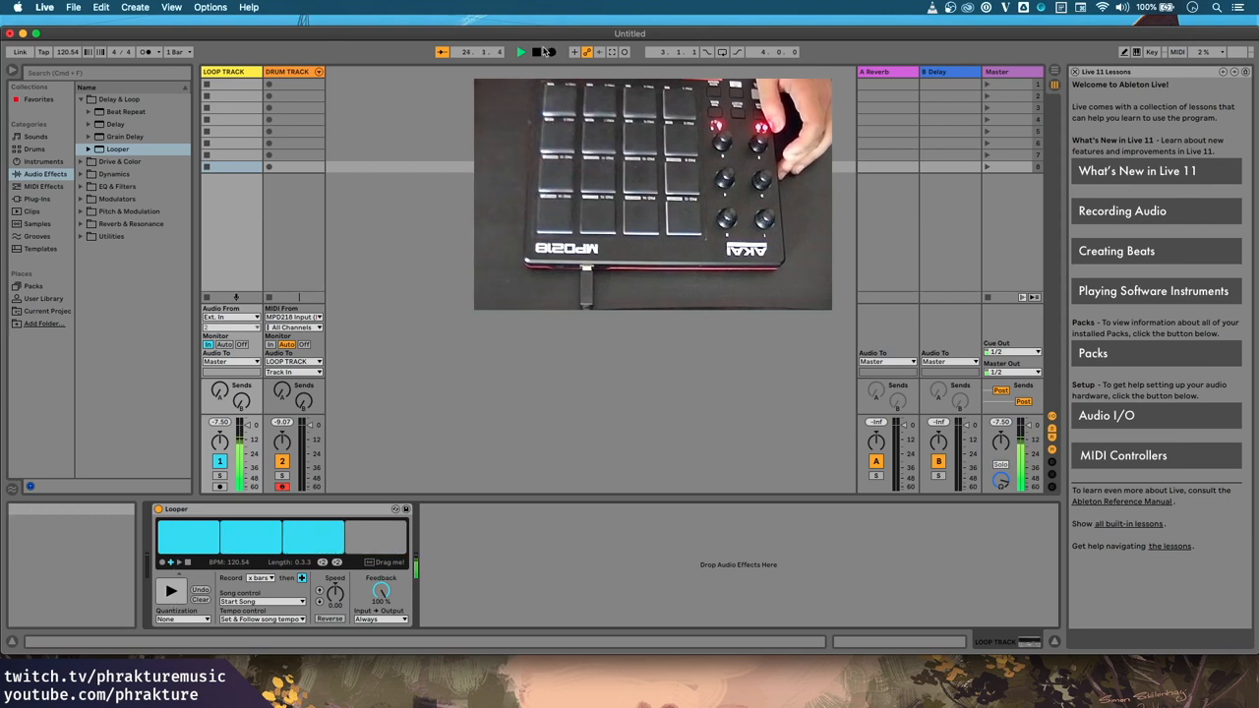
{"action": "left_click", "coordinate": [201, 600]}
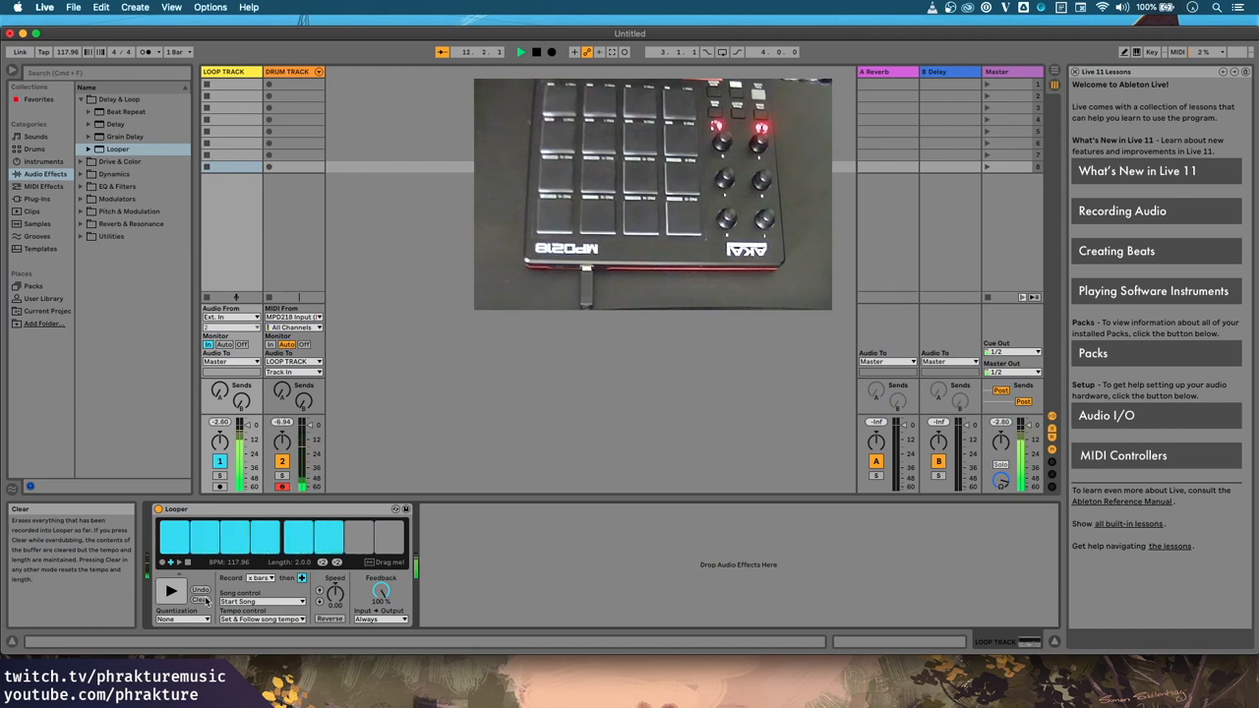
{"action": "left_click", "coordinate": [200, 600]}
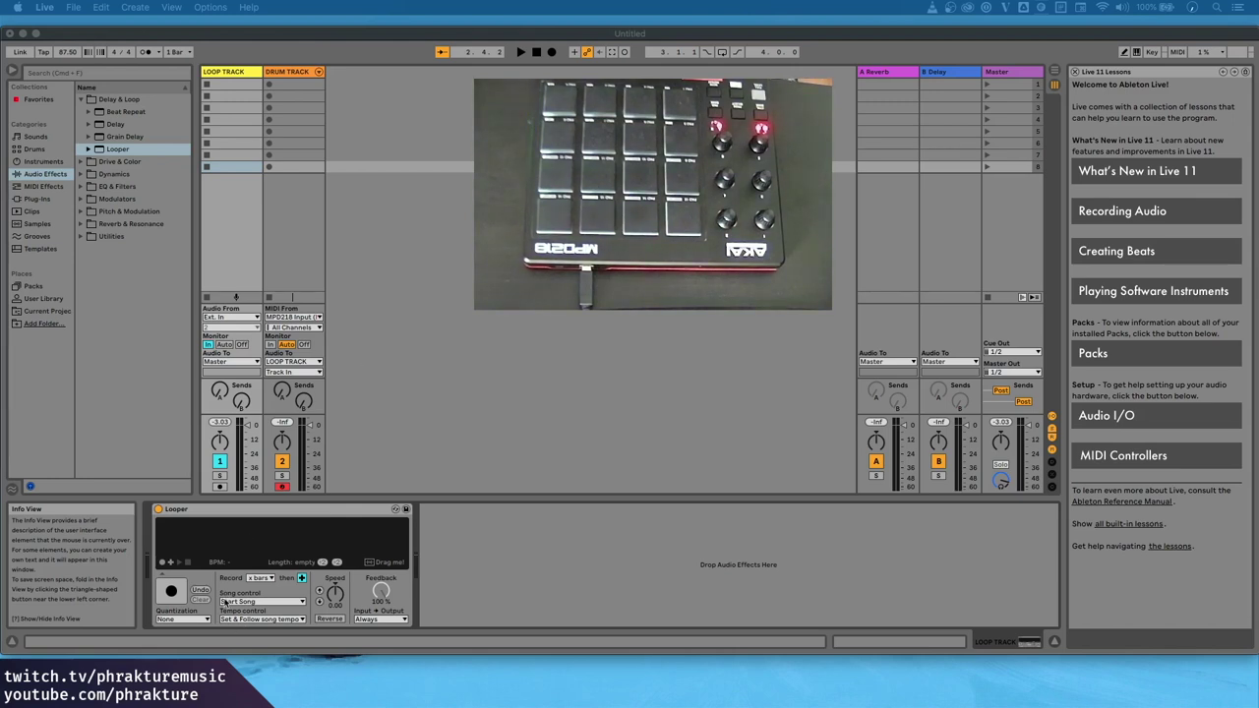
{"action": "left_click", "coordinate": [261, 601]}
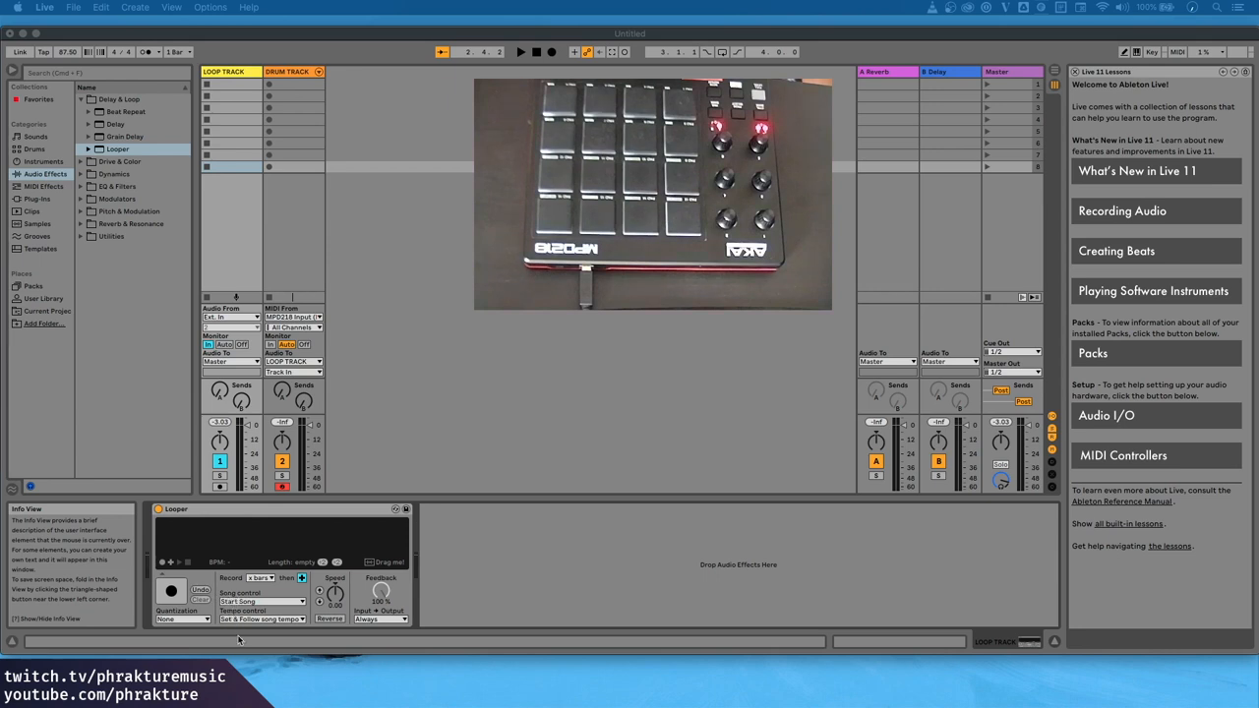
Keep the Looper's Tempo control on Set & Follow song tempo.
{"action": "left_click", "coordinate": [261, 619]}
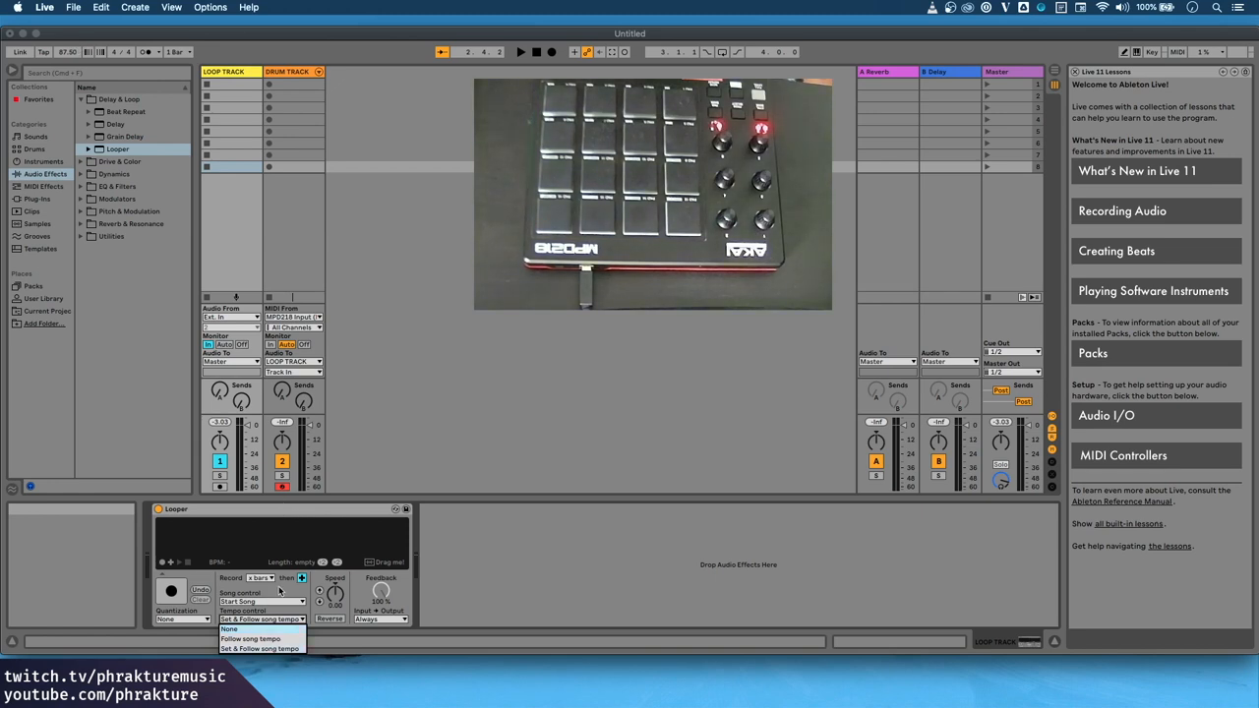
{"action": "left_click", "coordinate": [260, 601]}
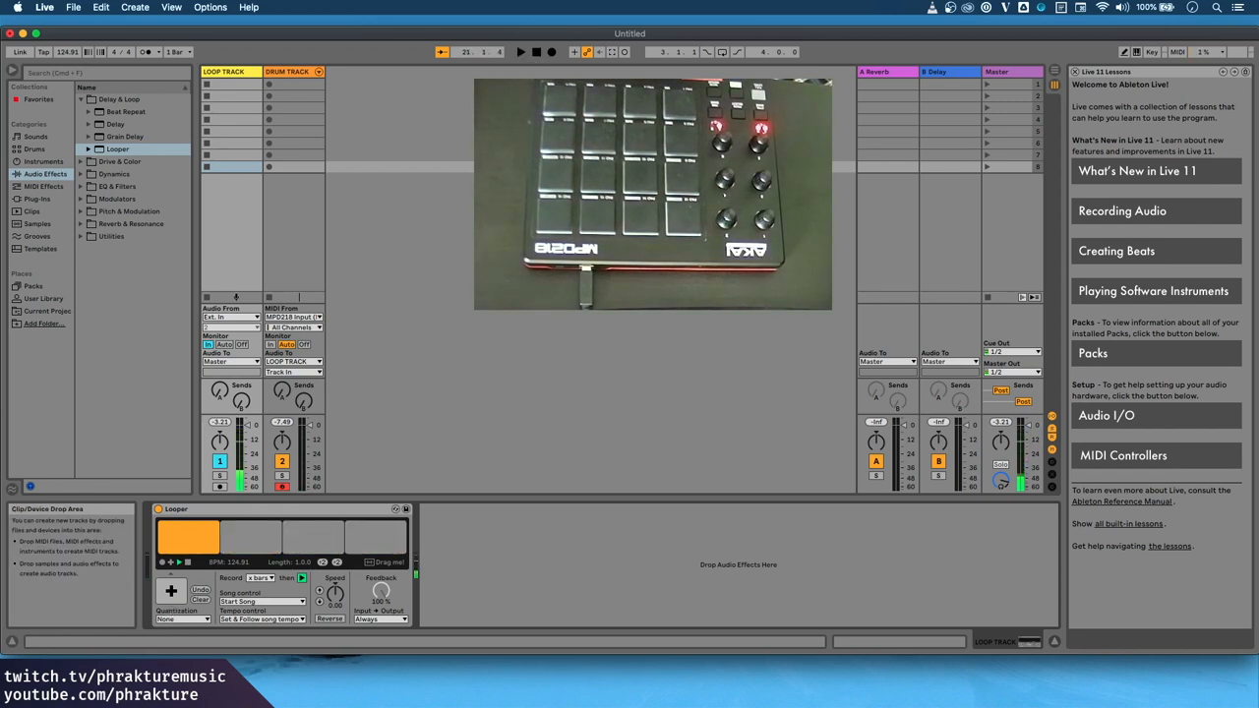
{"action": "mouse_move", "coordinate": [373, 462]}
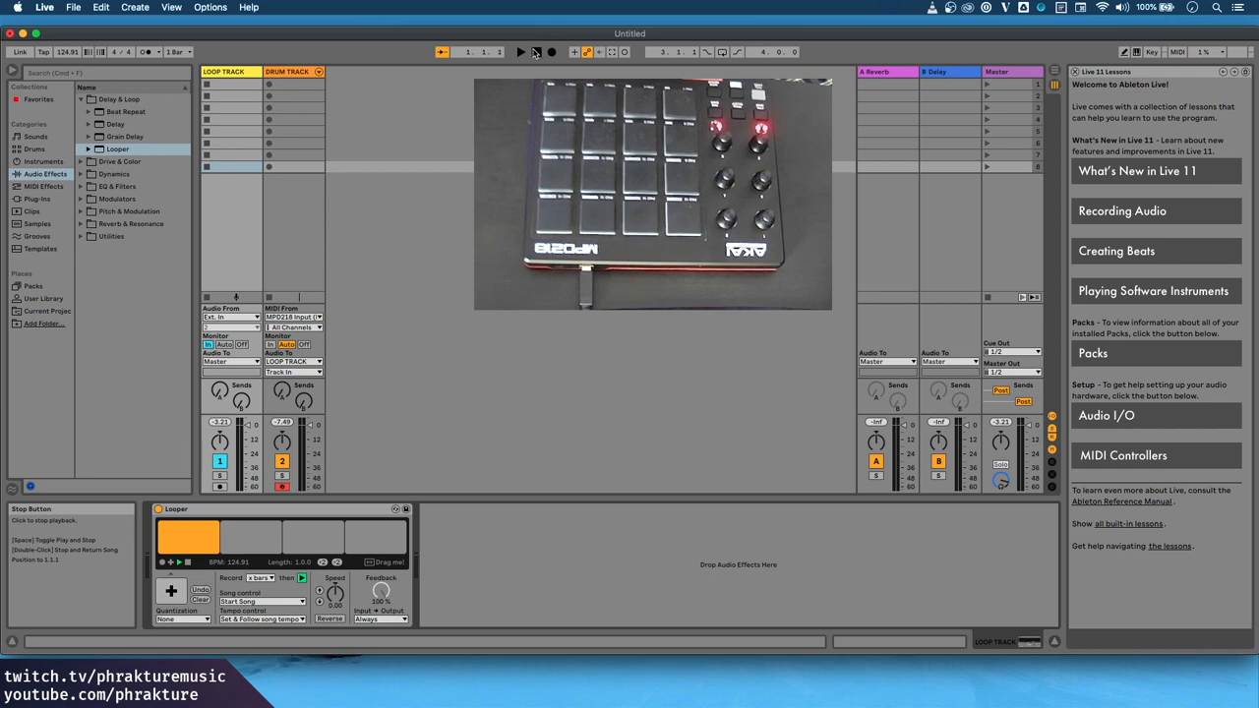
Clear the previous Looper loop and start recording a new drum take.
{"action": "left_click", "coordinate": [170, 590]}
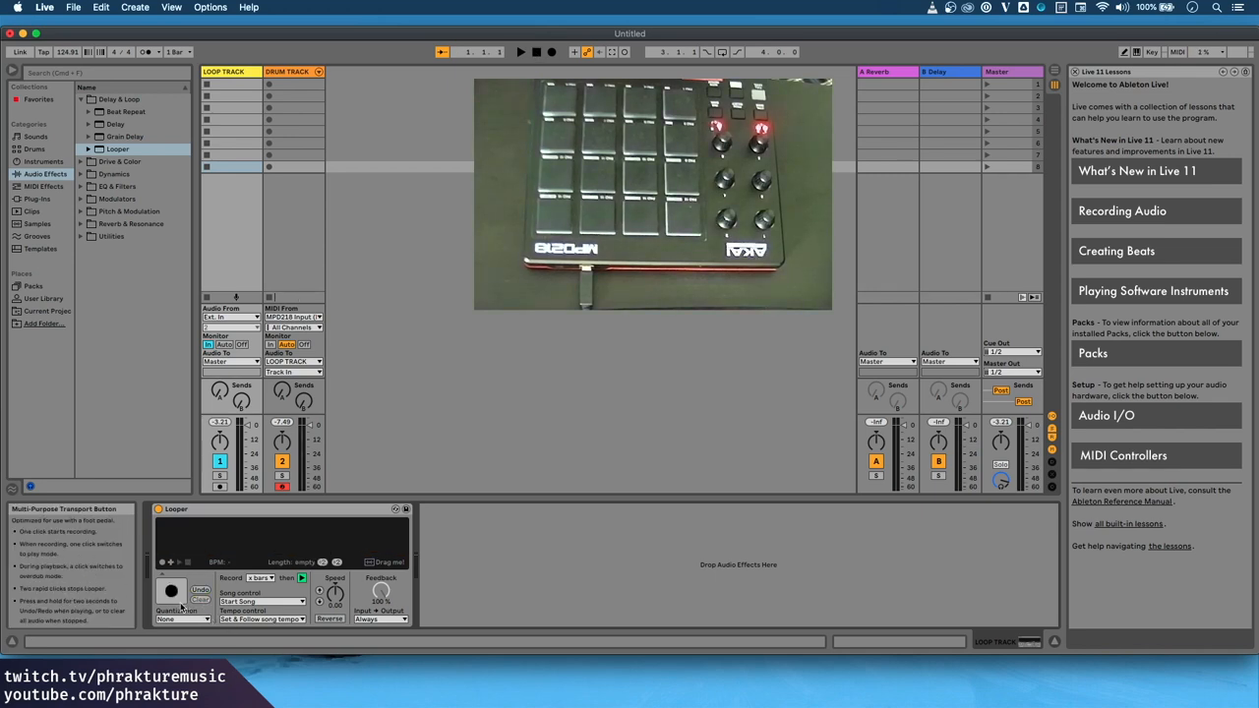
{"action": "left_click", "coordinate": [170, 590]}
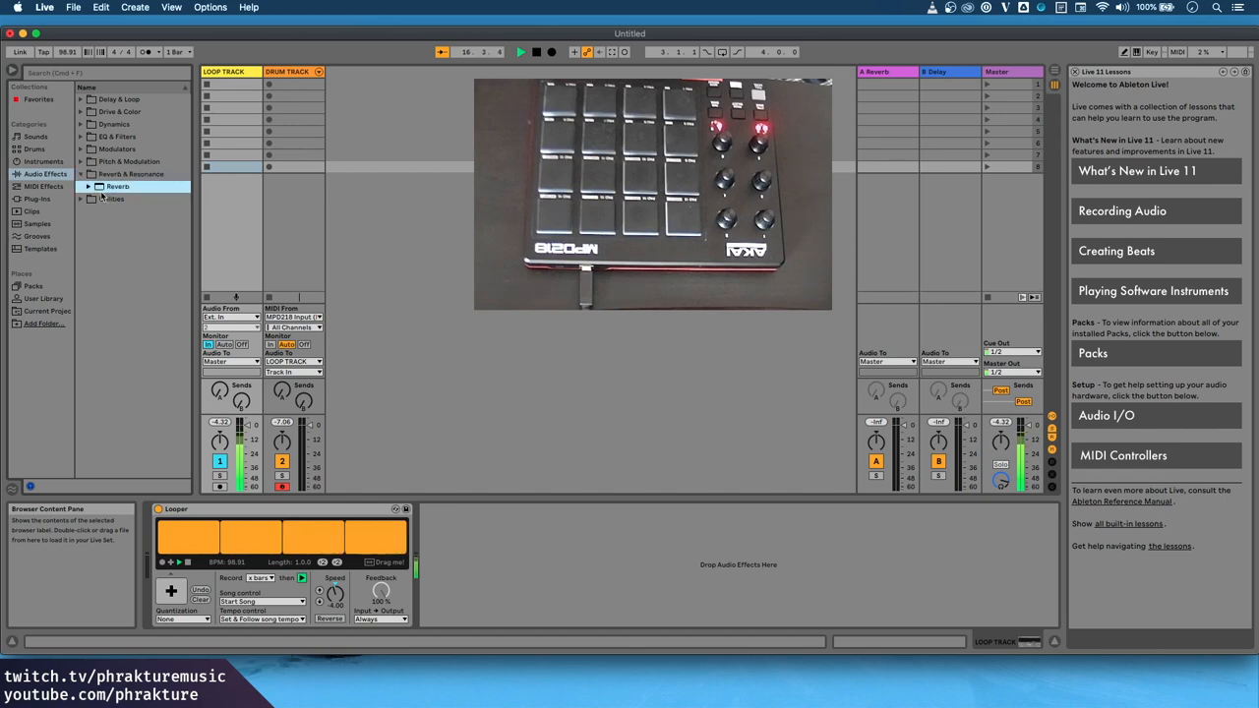
Load Reverb onto LOOP TRACK after the Looper, briefly browsing the Drive & Color folder.
{"action": "double_click", "coordinate": [117, 186]}
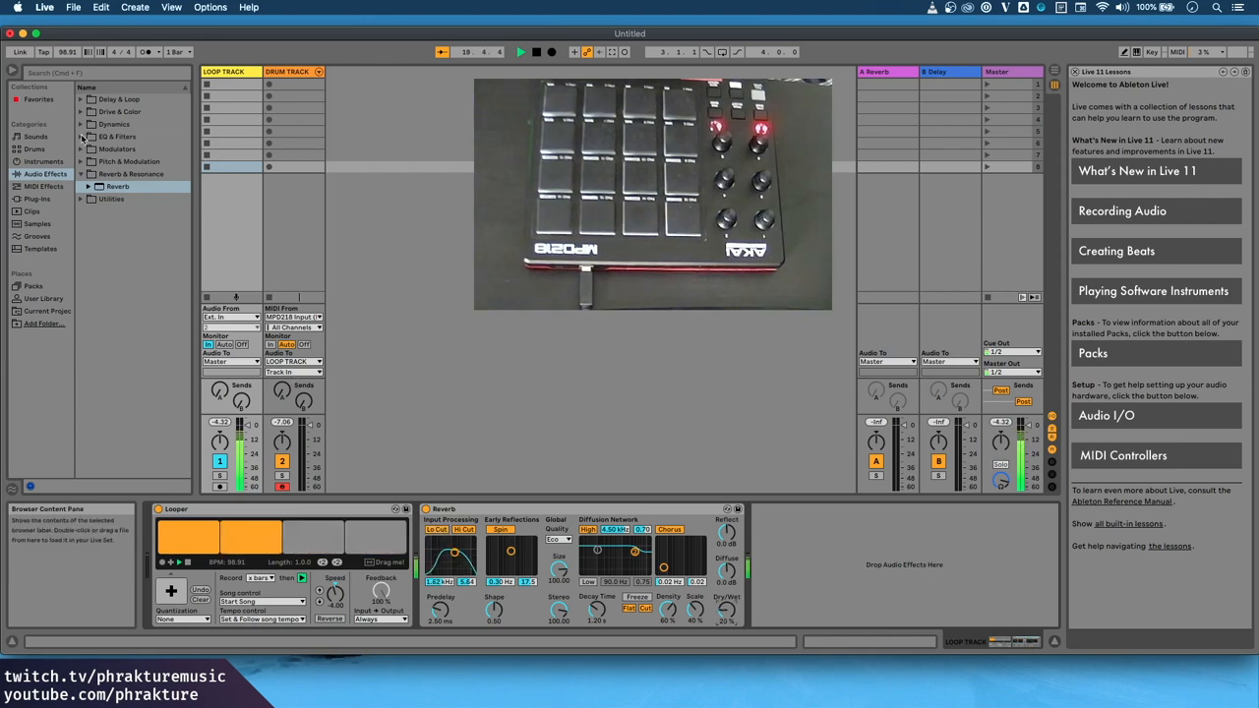
{"action": "left_click", "coordinate": [119, 111]}
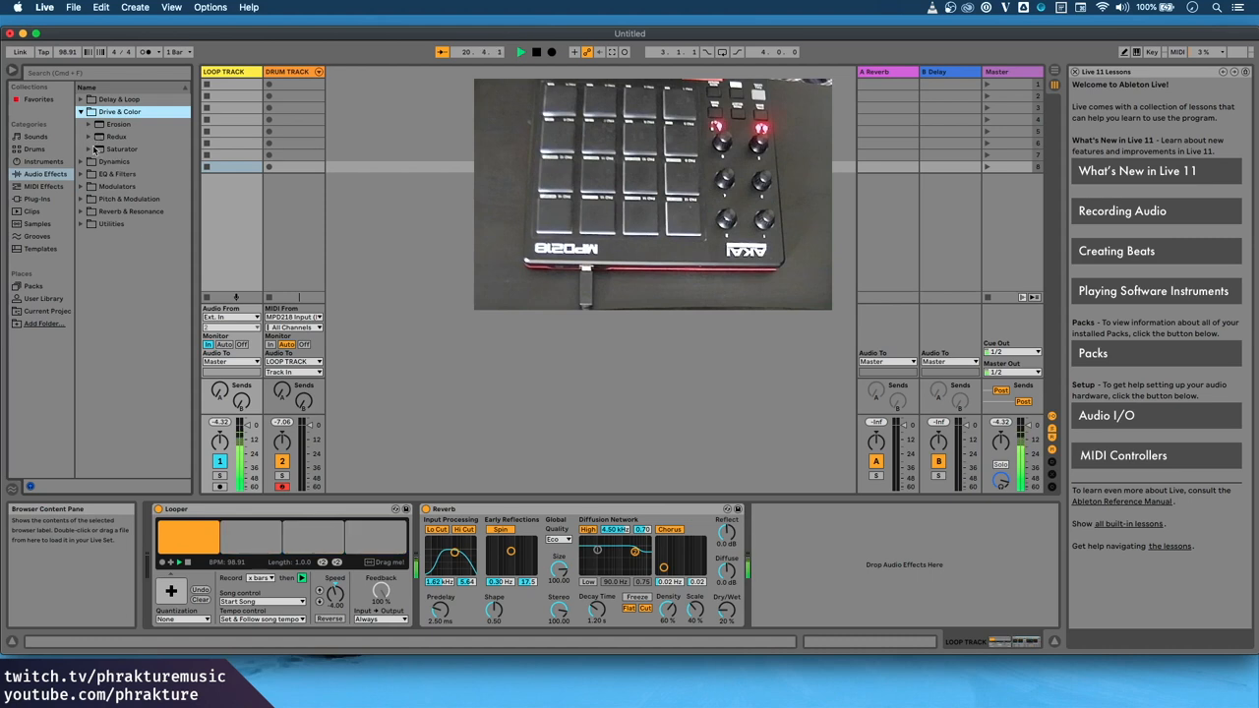
{"action": "left_click", "coordinate": [121, 149]}
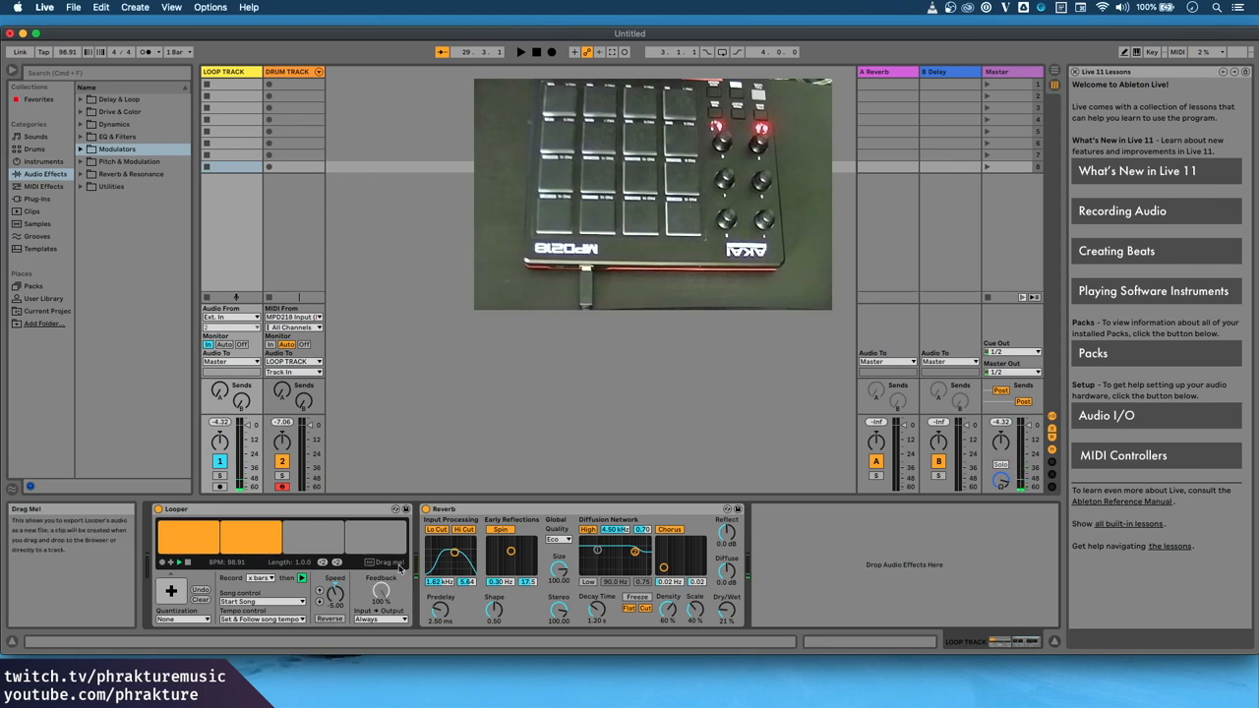
{"action": "mouse_move", "coordinate": [393, 455]}
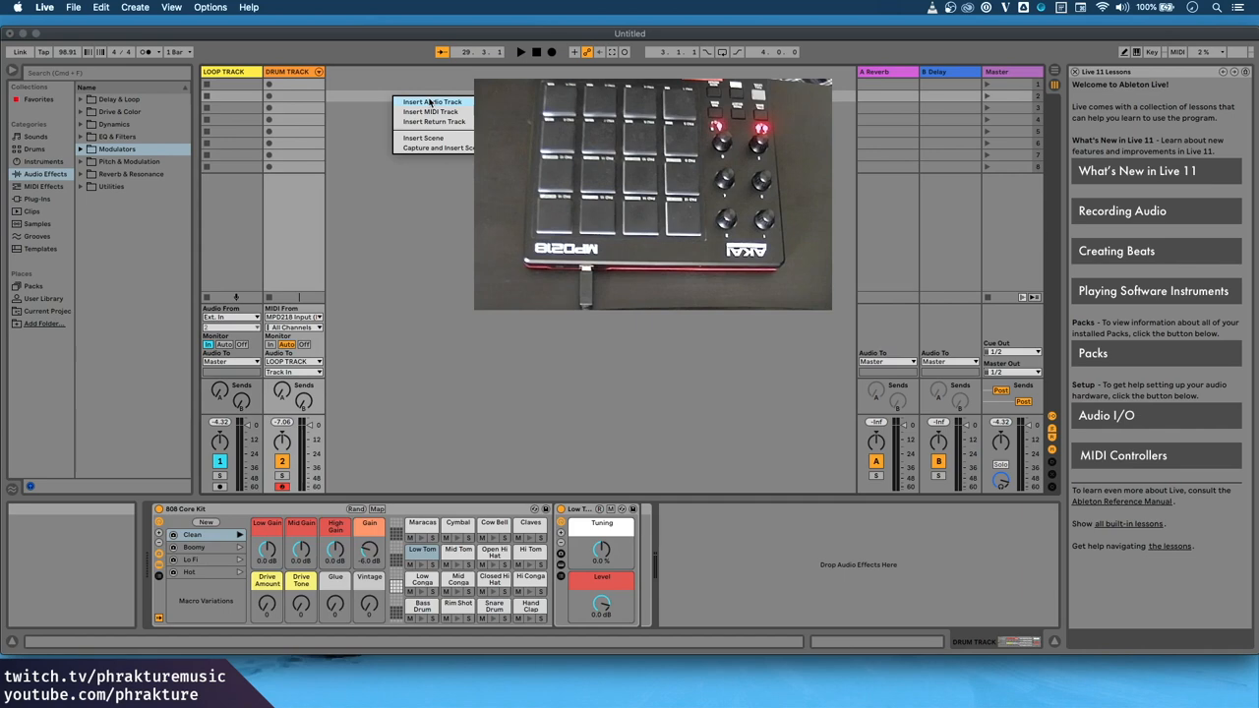
Drop the Looper's loop into a newly inserted audio track's clip slot, then stop playback.
{"action": "left_click", "coordinate": [431, 102]}
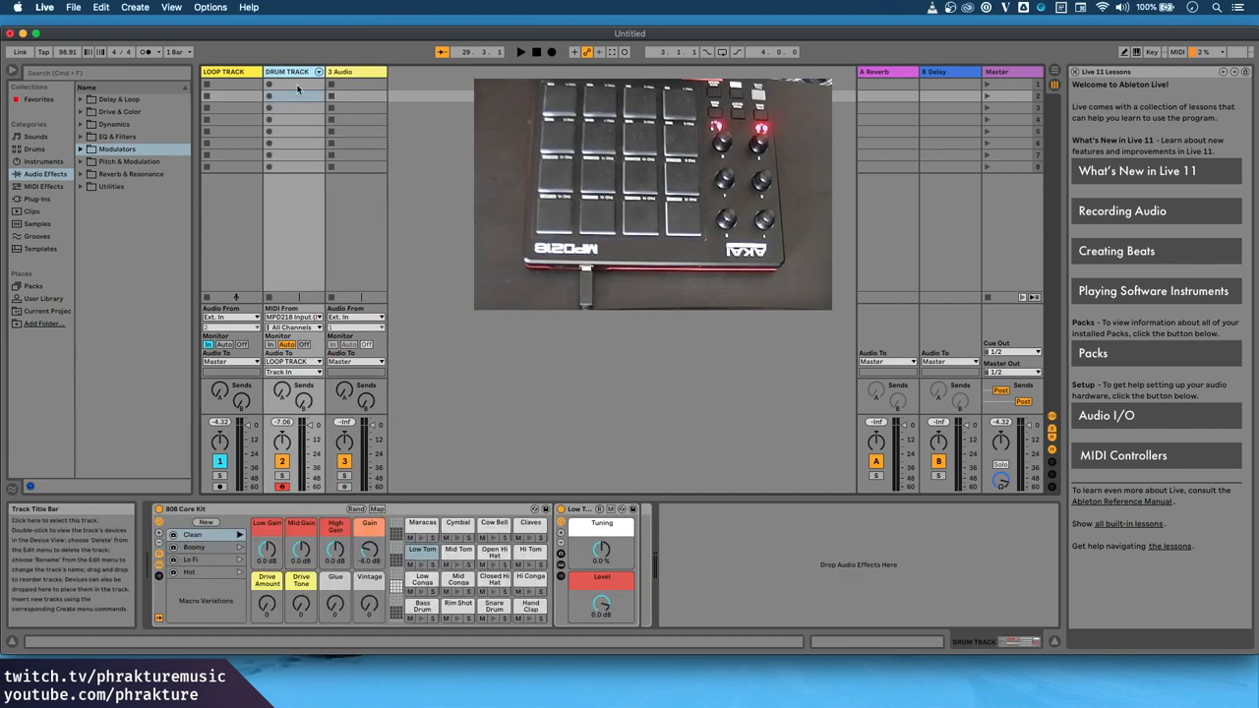
{"action": "left_click", "coordinate": [228, 71]}
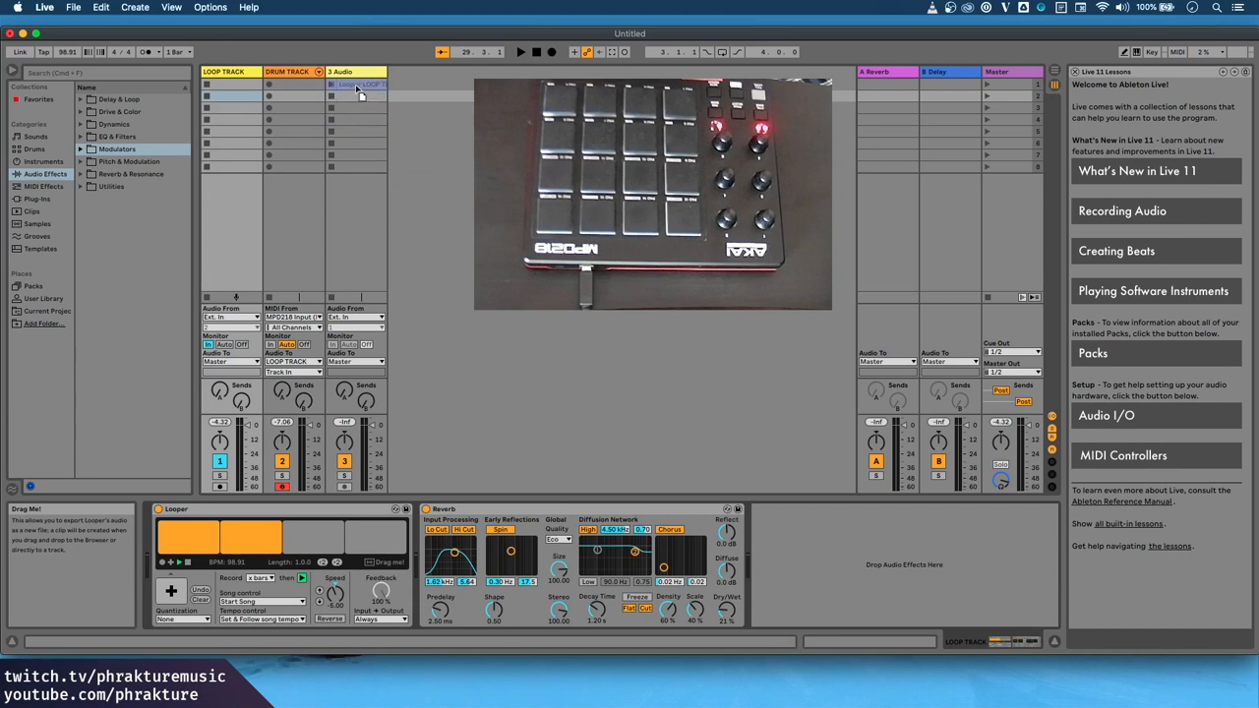
{"action": "left_click", "coordinate": [355, 84]}
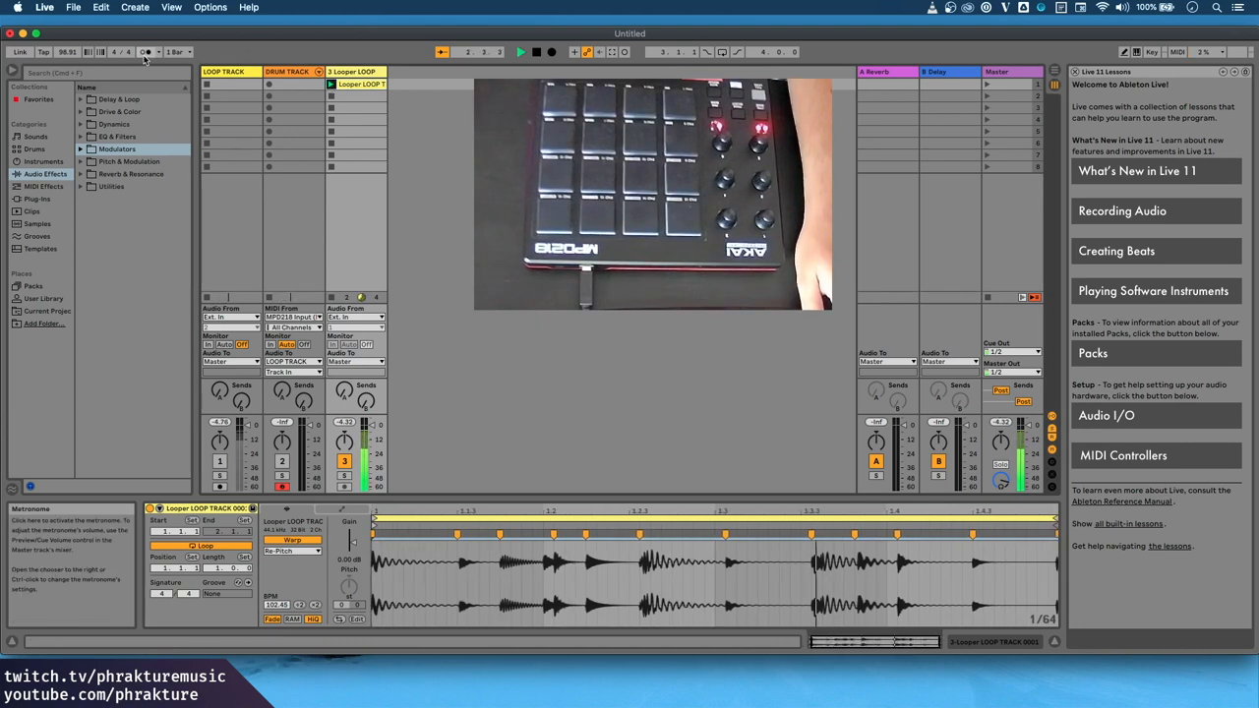
{"action": "left_click", "coordinate": [521, 51]}
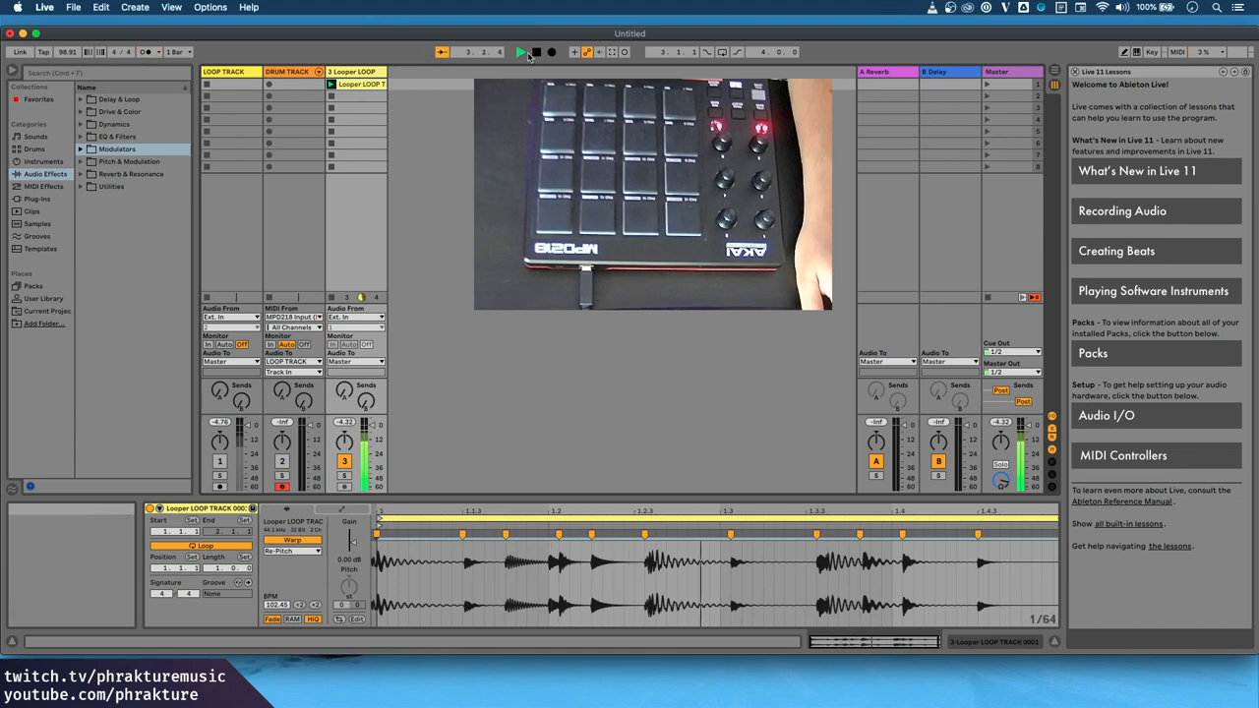
{"action": "left_click", "coordinate": [286, 71]}
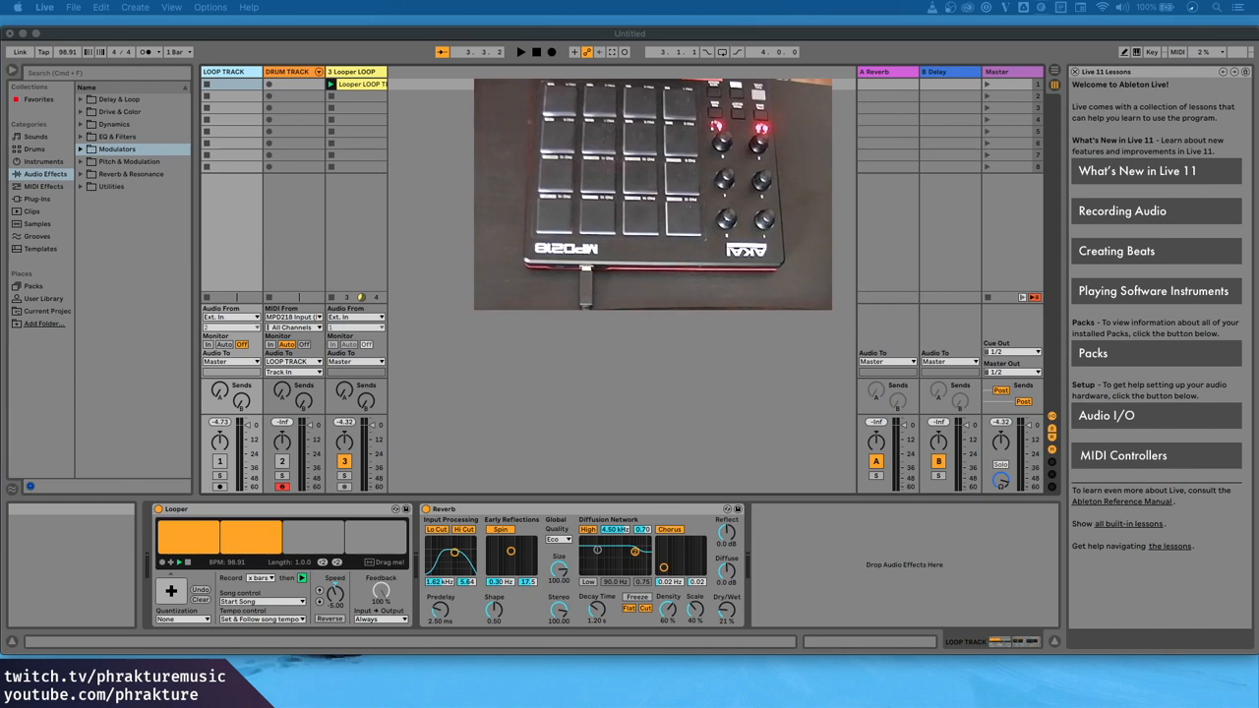
Dismiss the Live menu, stop playback, and show the DRUM TRACK's 808 Core Kit devices.
{"action": "left_click", "coordinate": [44, 7]}
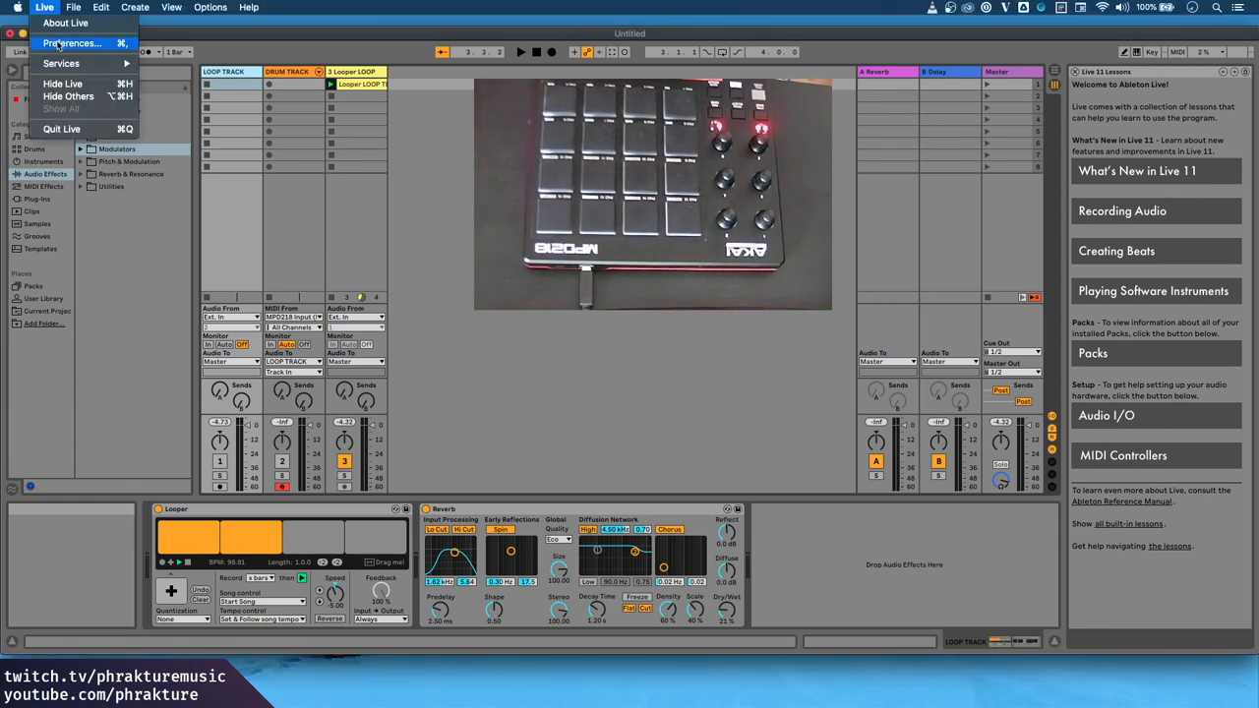
{"action": "left_click", "coordinate": [71, 42]}
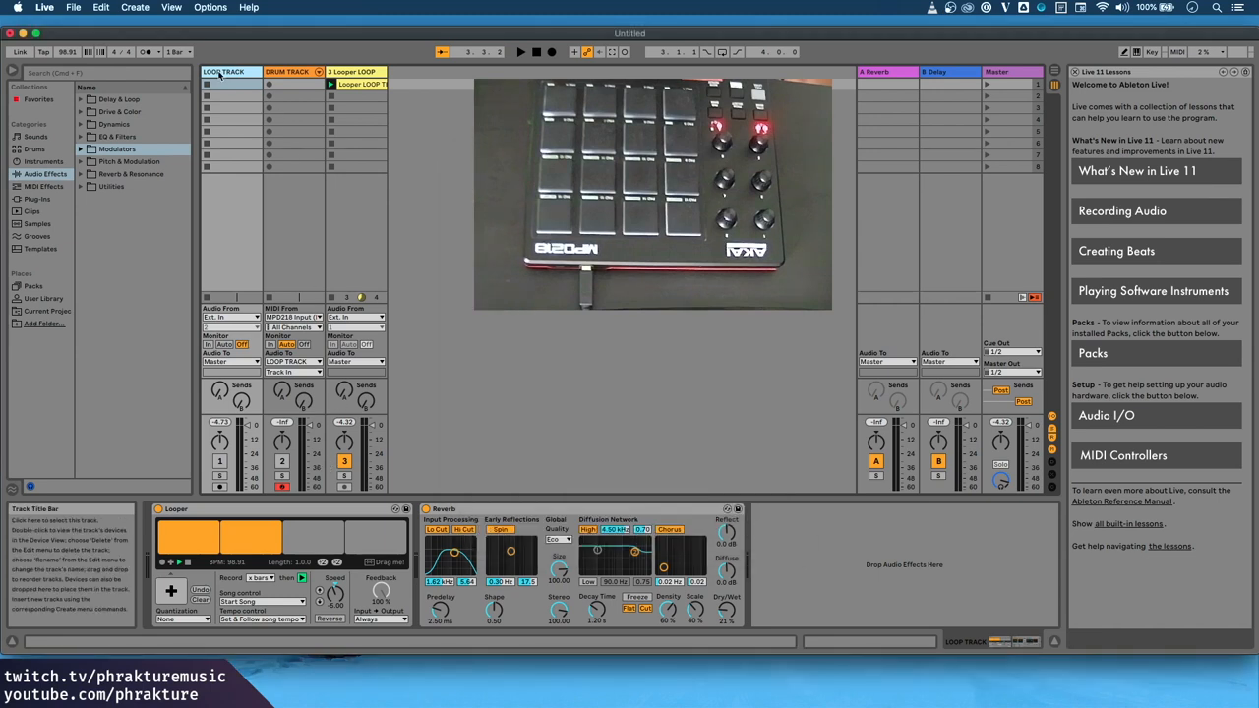
{"action": "mouse_move", "coordinate": [230, 103]}
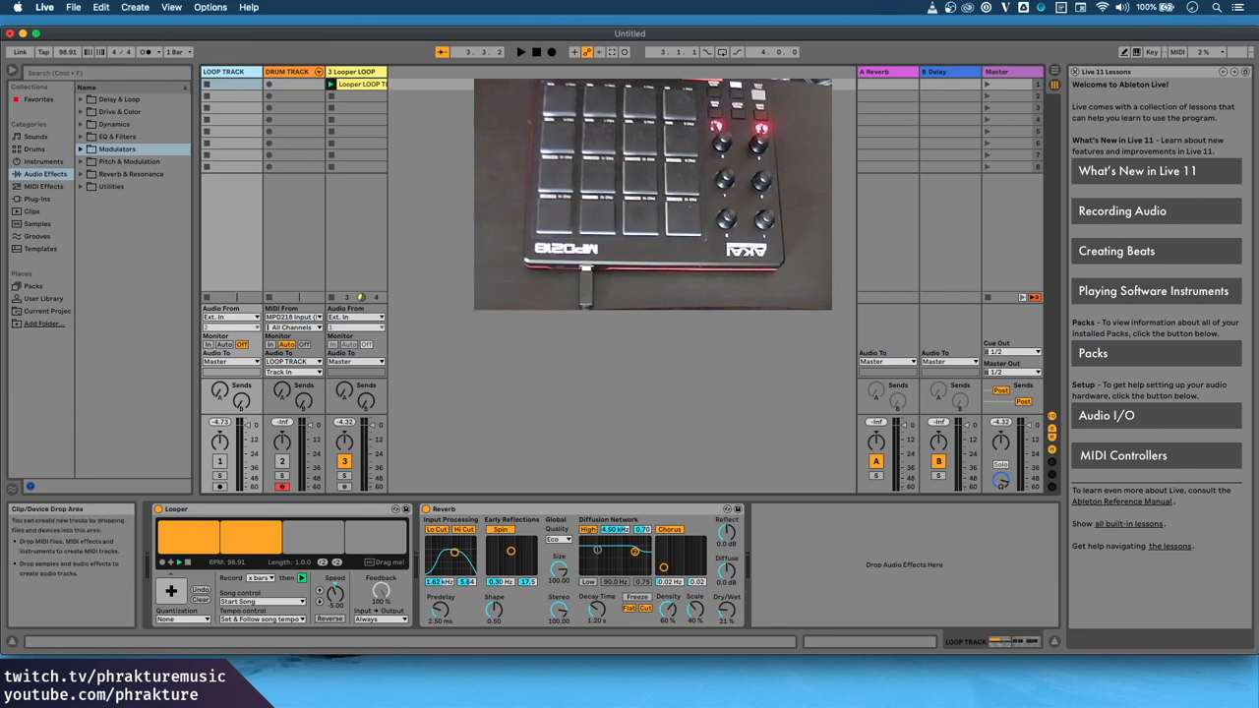
{"action": "mouse_move", "coordinate": [728, 536]}
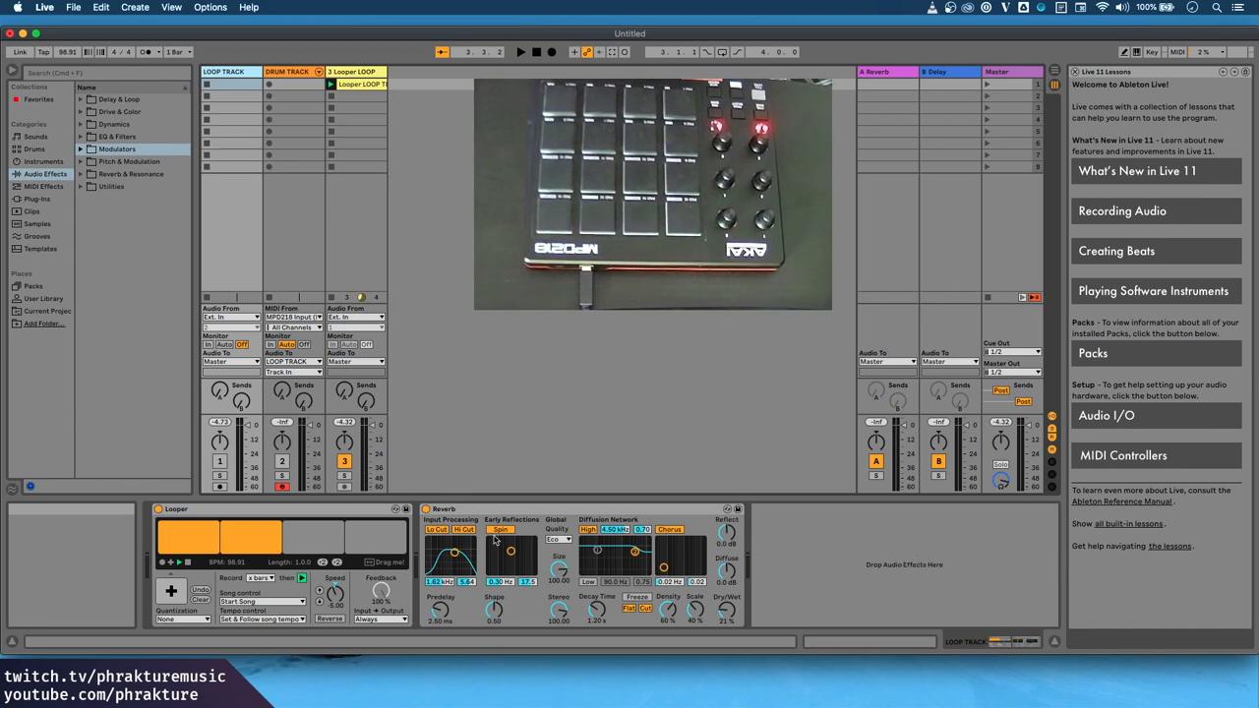
{"action": "mouse_move", "coordinate": [232, 70]}
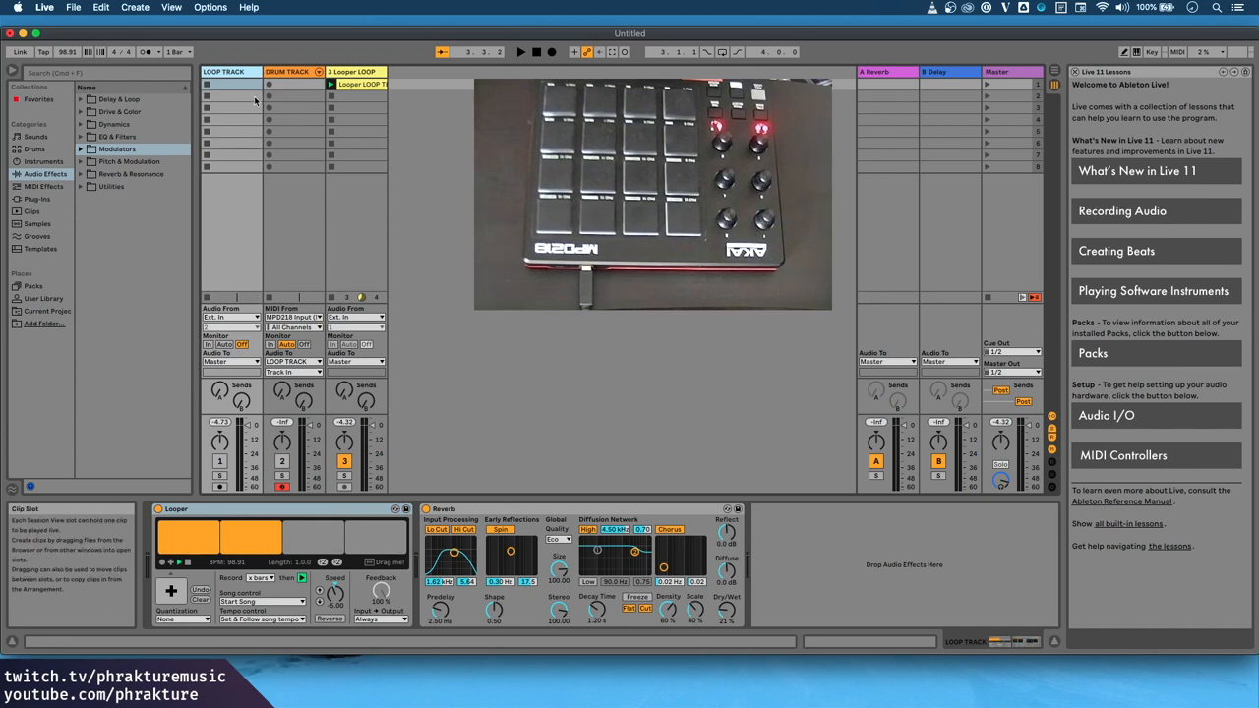
{"action": "left_click", "coordinate": [286, 71]}
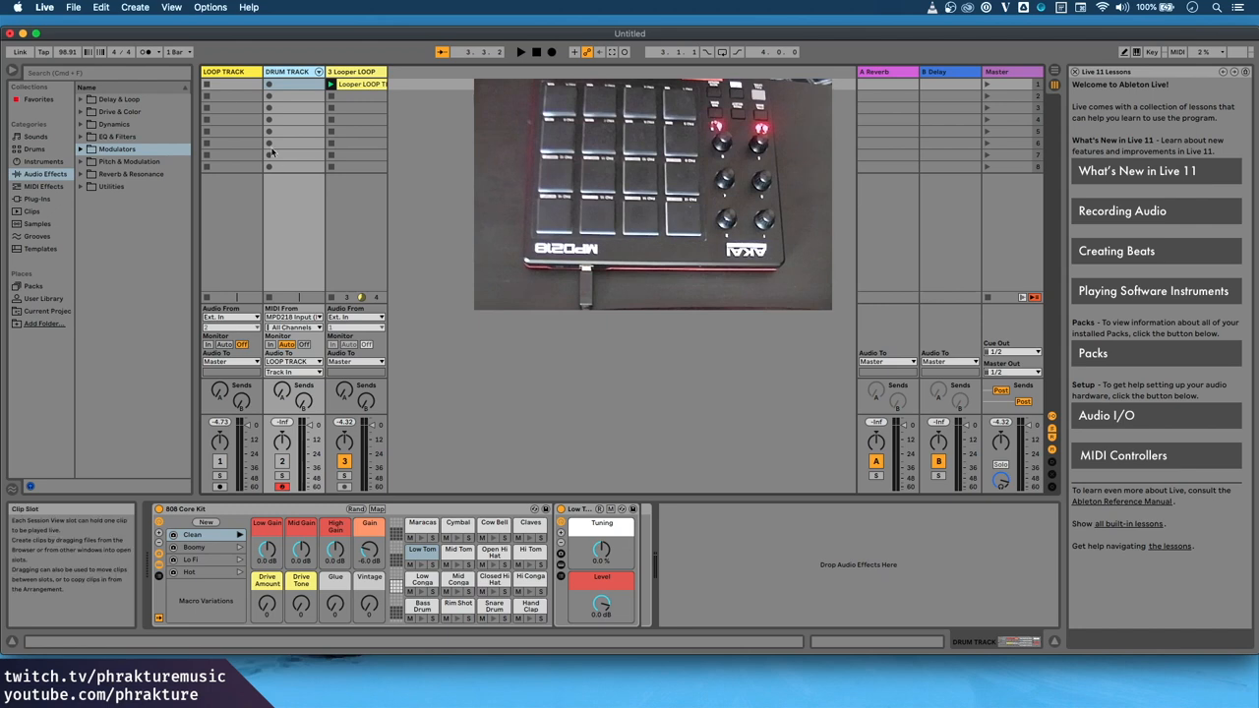
{"action": "left_click", "coordinate": [229, 71]}
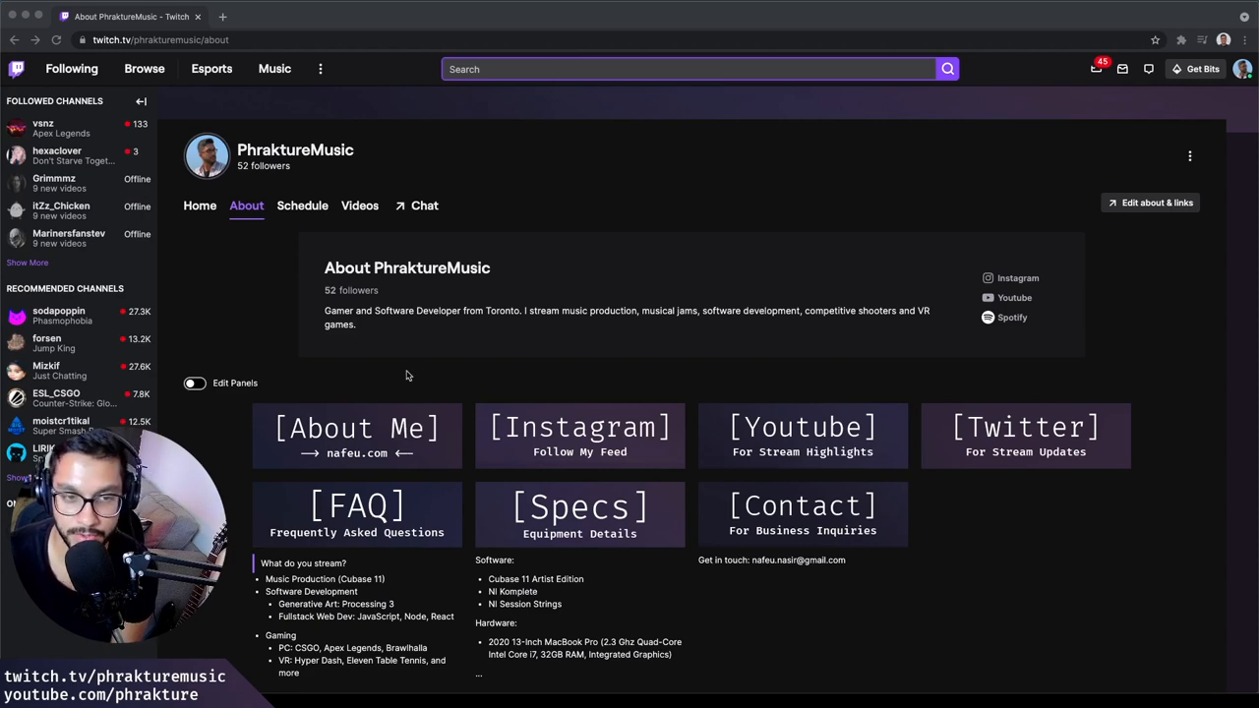
Scroll through the panels on PhraktureMusic's Twitch About page.
{"action": "scroll", "scroll_direction": "up", "scroll_amount": 3}
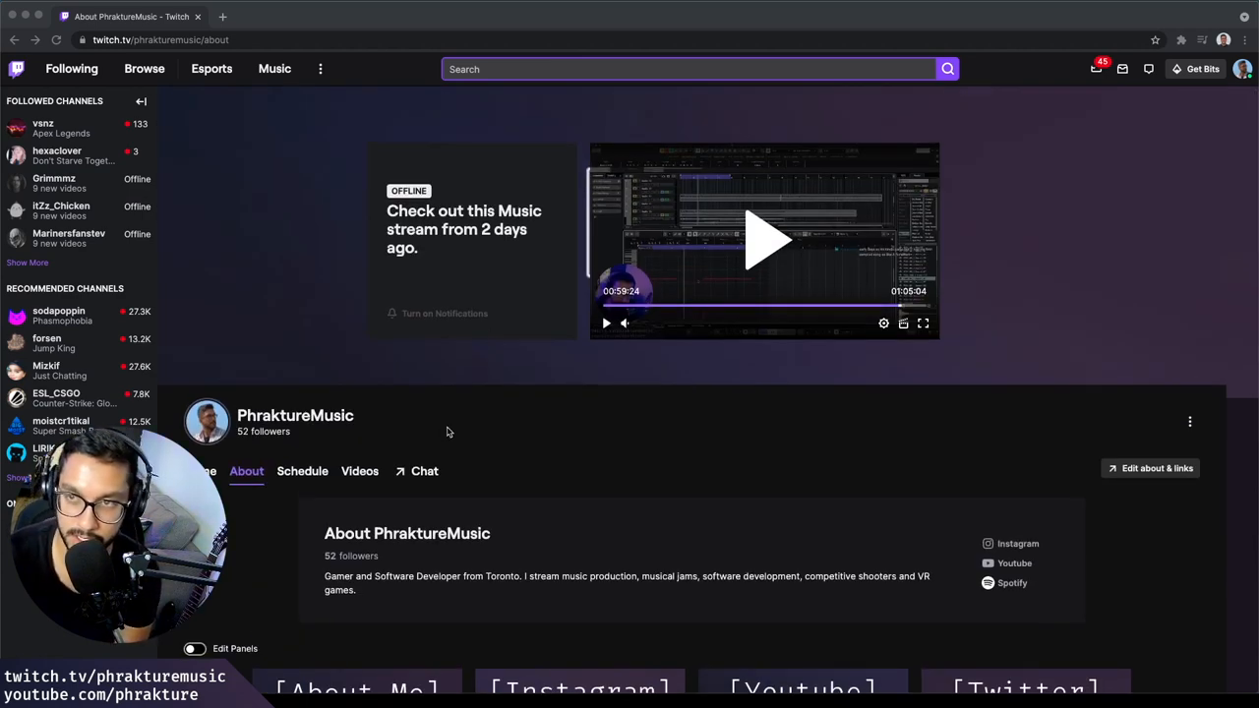
{"action": "scroll", "scroll_direction": "down", "scroll_amount": 3}
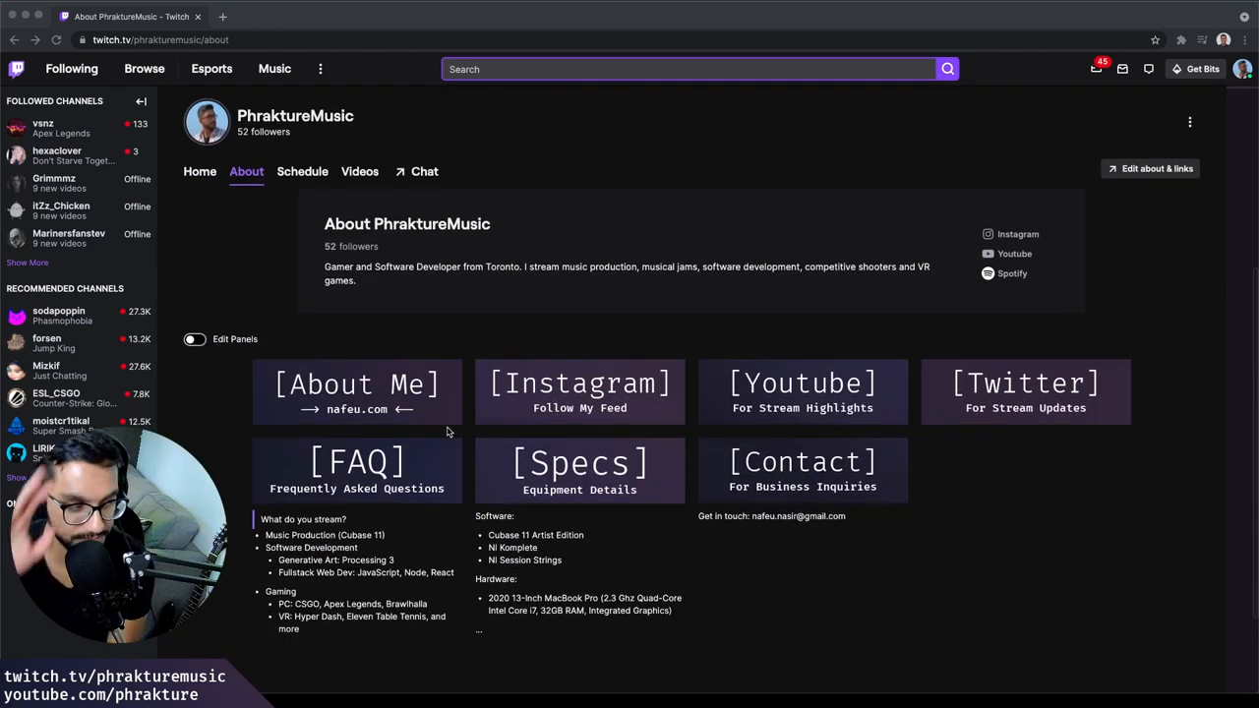